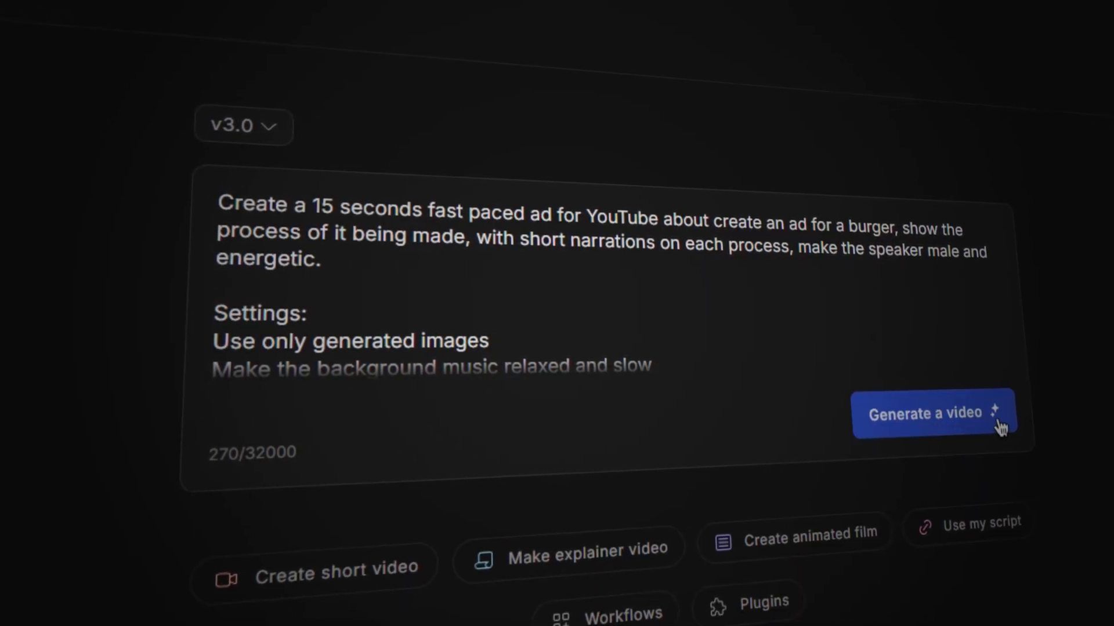
Navigate through the invideo AI prompt screen before choosing a workflow.
left_click(924, 414)
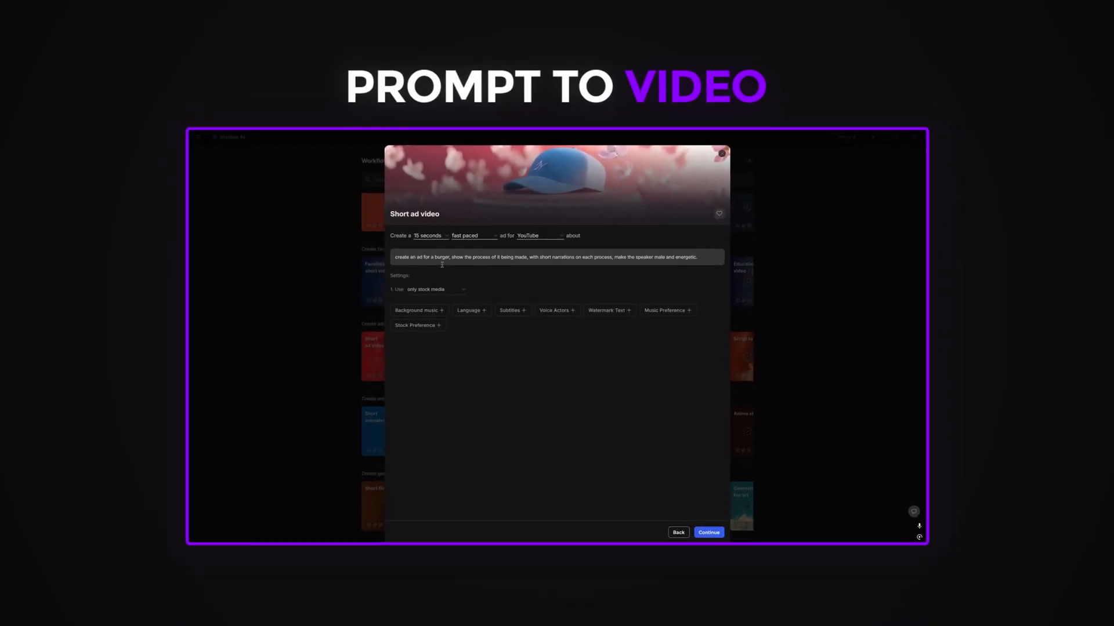
left_click(708, 533)
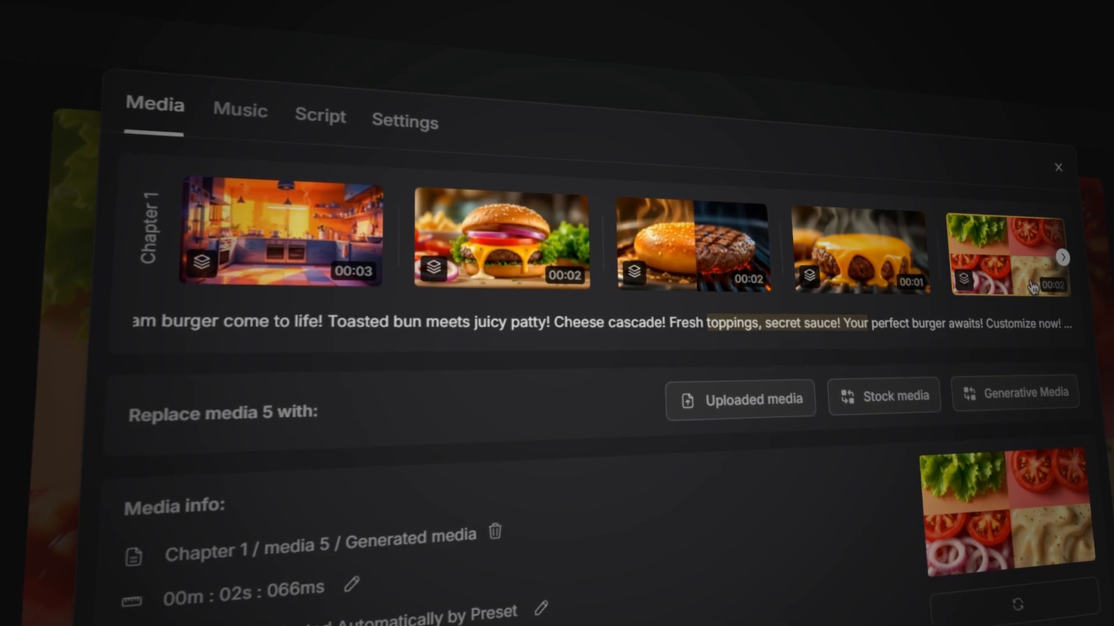
left_click(1061, 258)
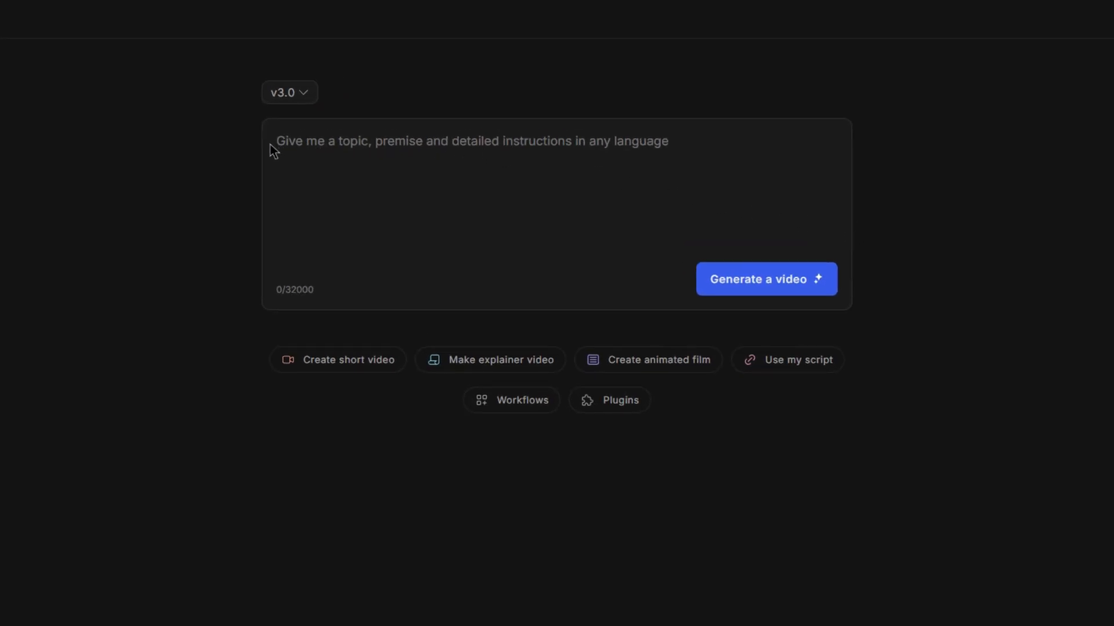
mouse_move(555, 274)
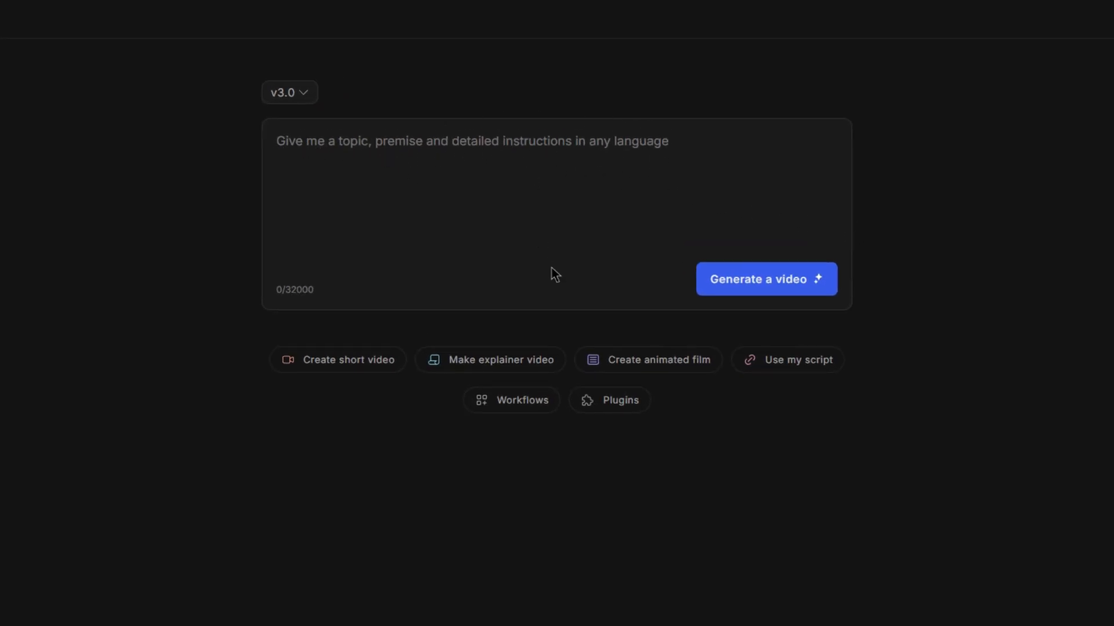
mouse_move(533, 409)
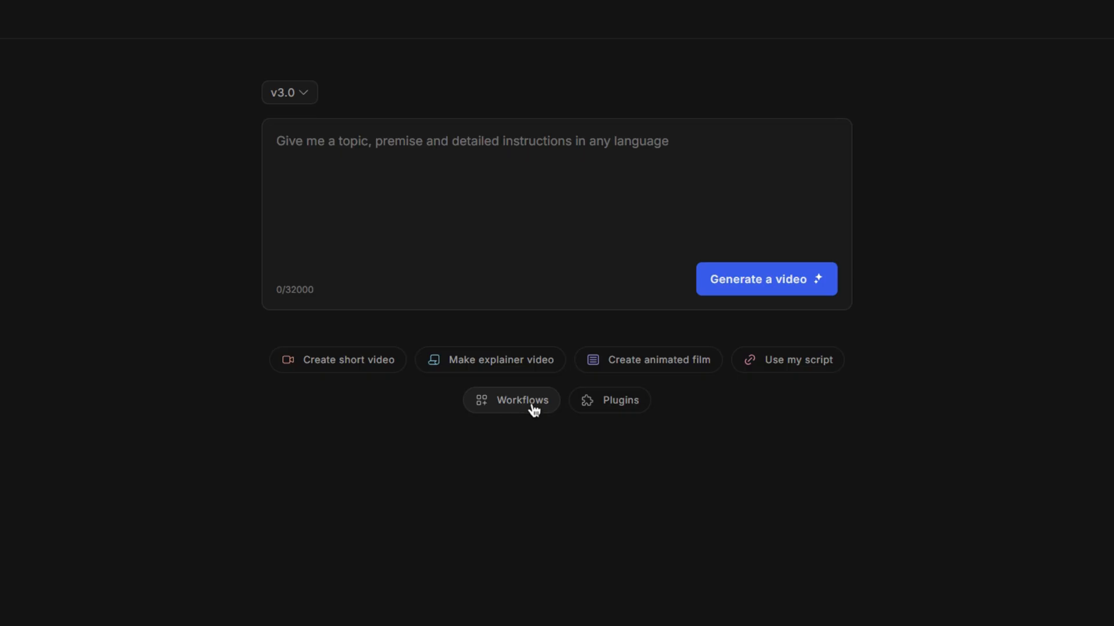
Show the workflow templates gallery and reach the 'Create ads and marketing videos' row.
left_click(510, 400)
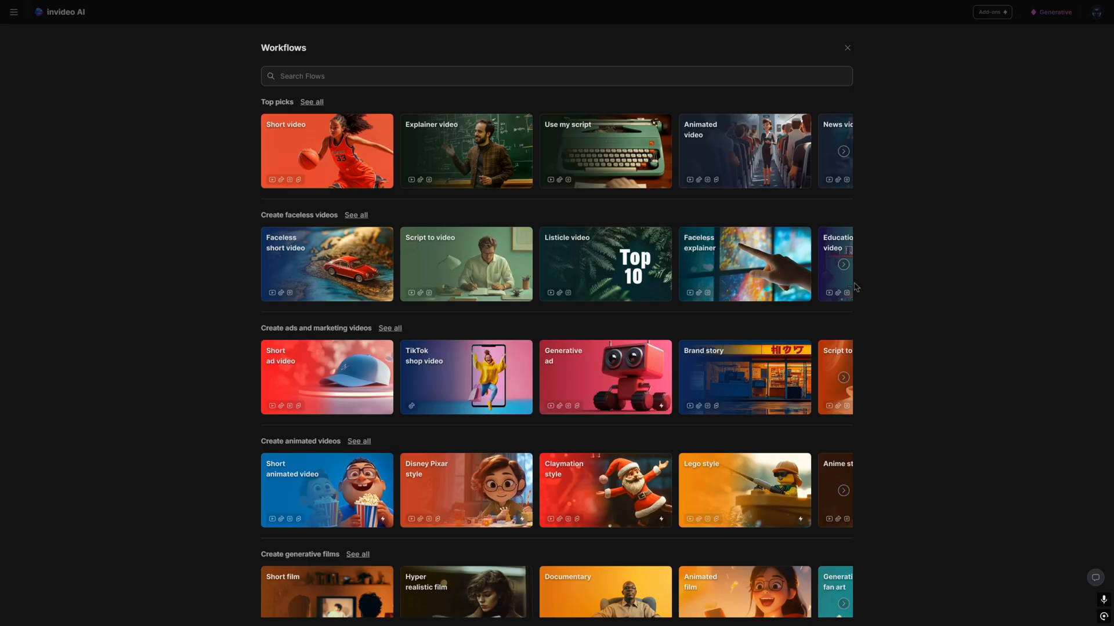
scroll("down", 3)
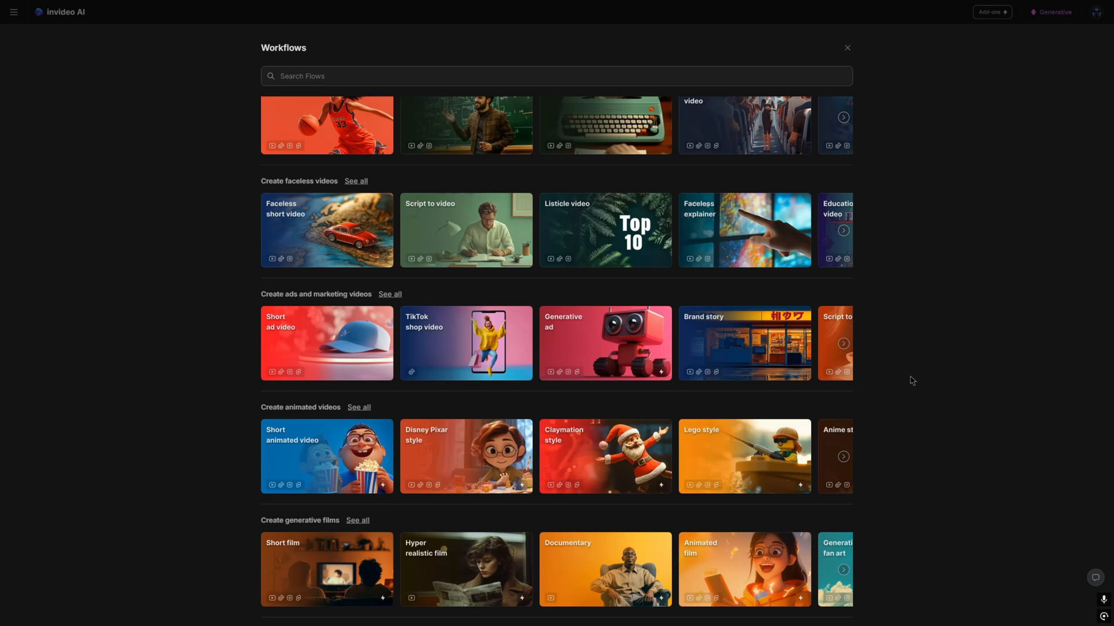
scroll("down", 3)
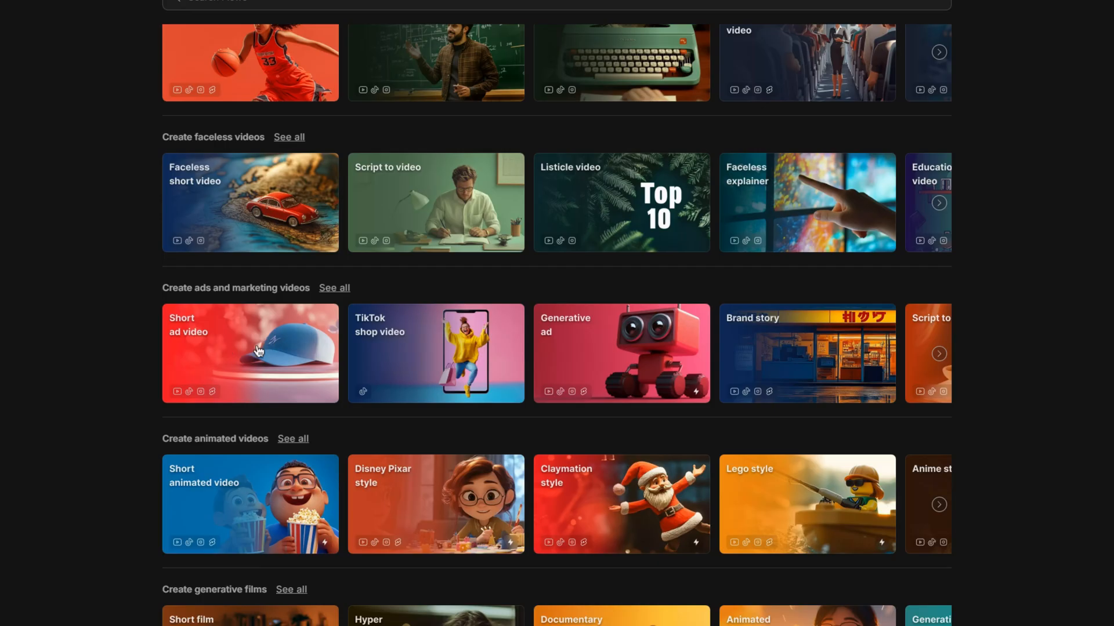
Start a Short ad video about a burger being made, with short narrations, for YouTube.
left_click(249, 352)
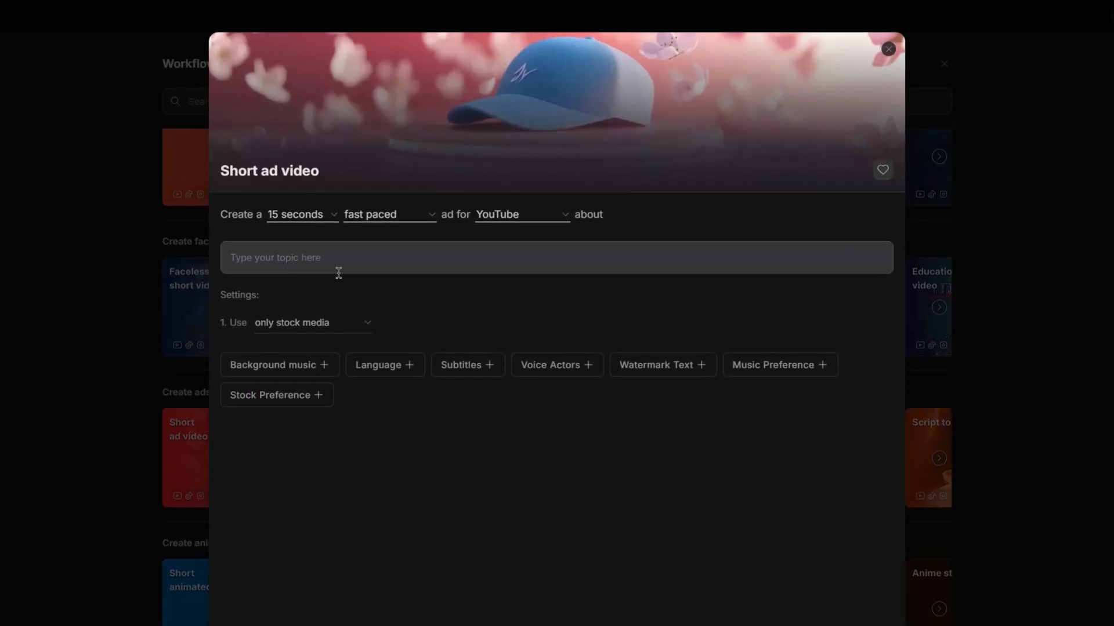
mouse_move(378, 301)
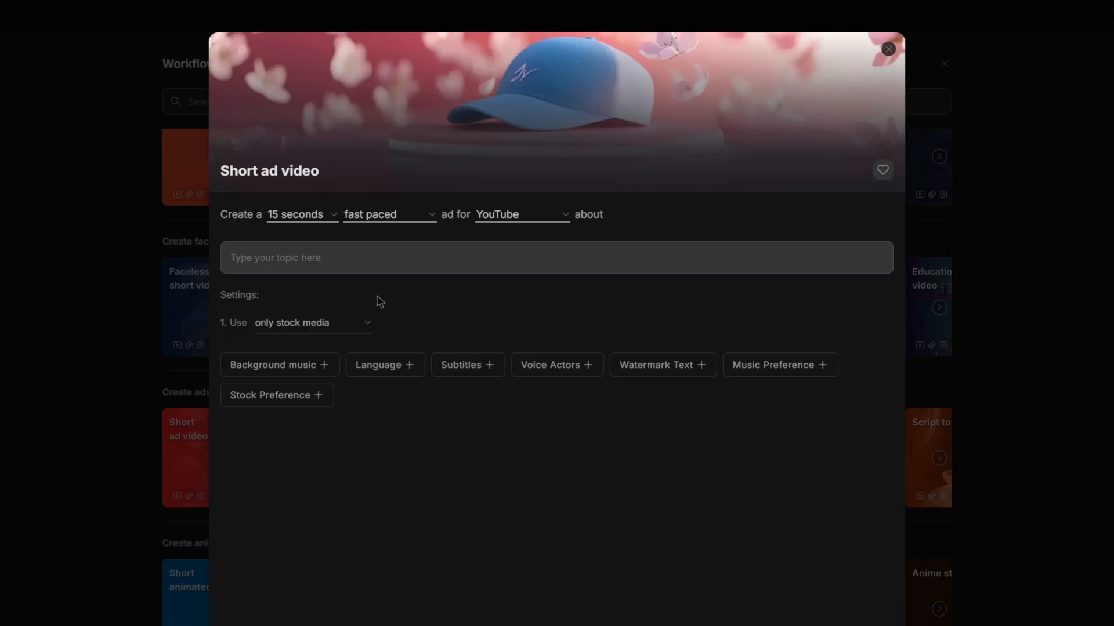
type("create an ad for a burger, show the process of it being made, with short narrations on each process, make the speaker male and energetic.")
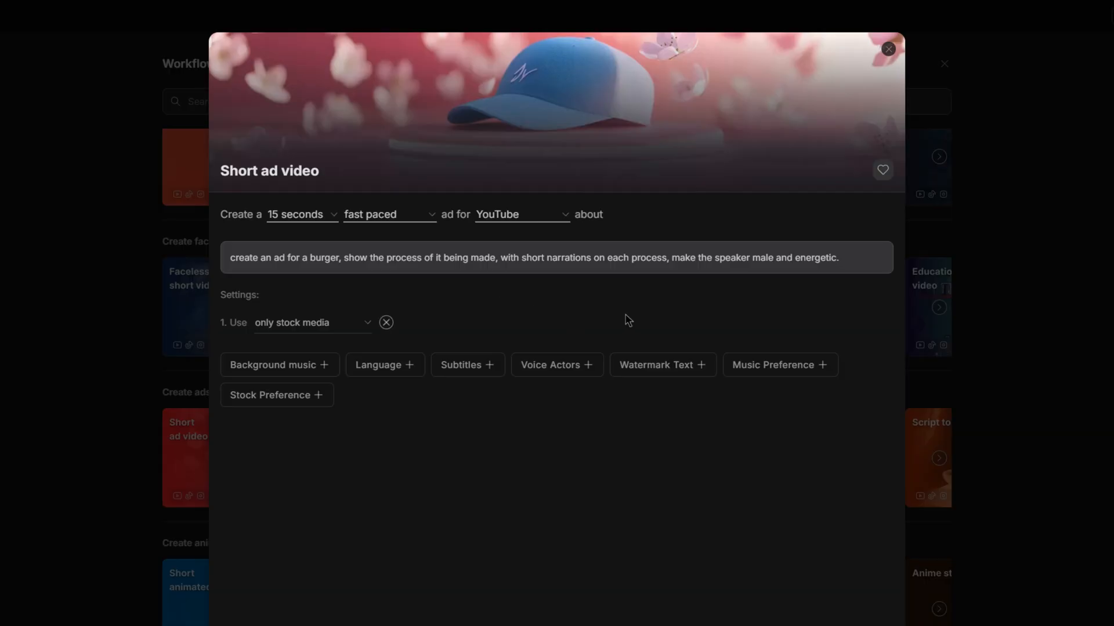
left_click(554, 257)
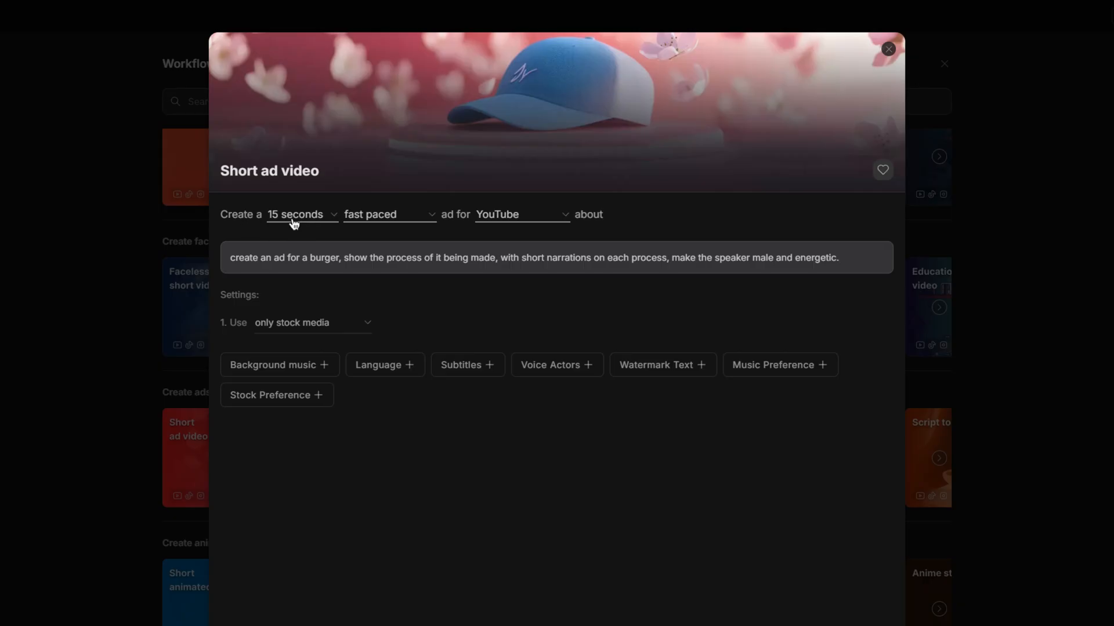
mouse_move(383, 224)
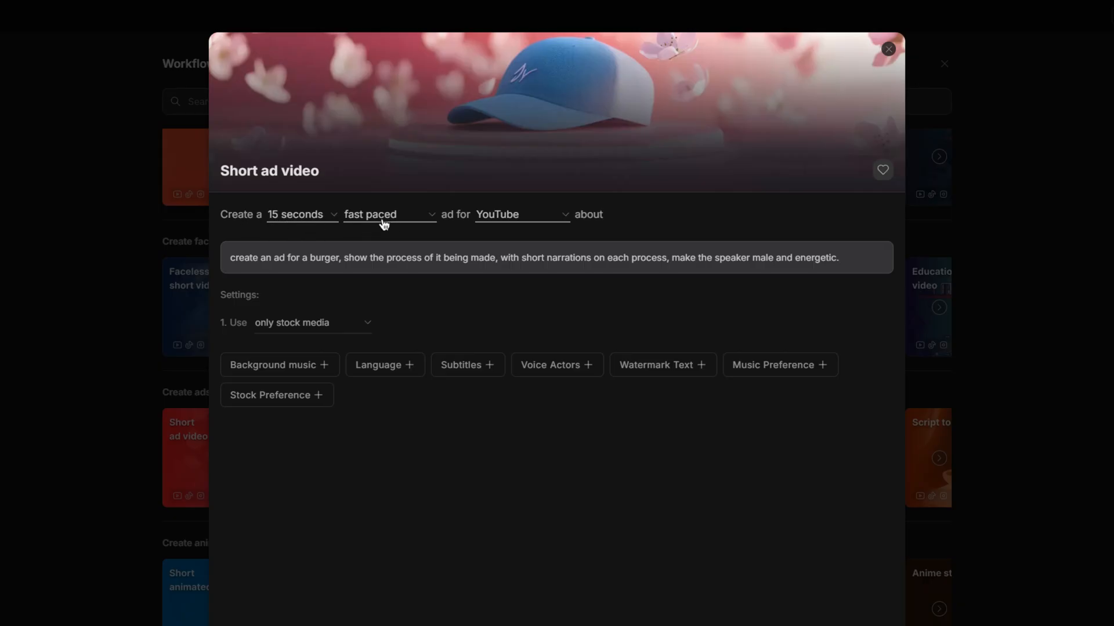
mouse_move(518, 230)
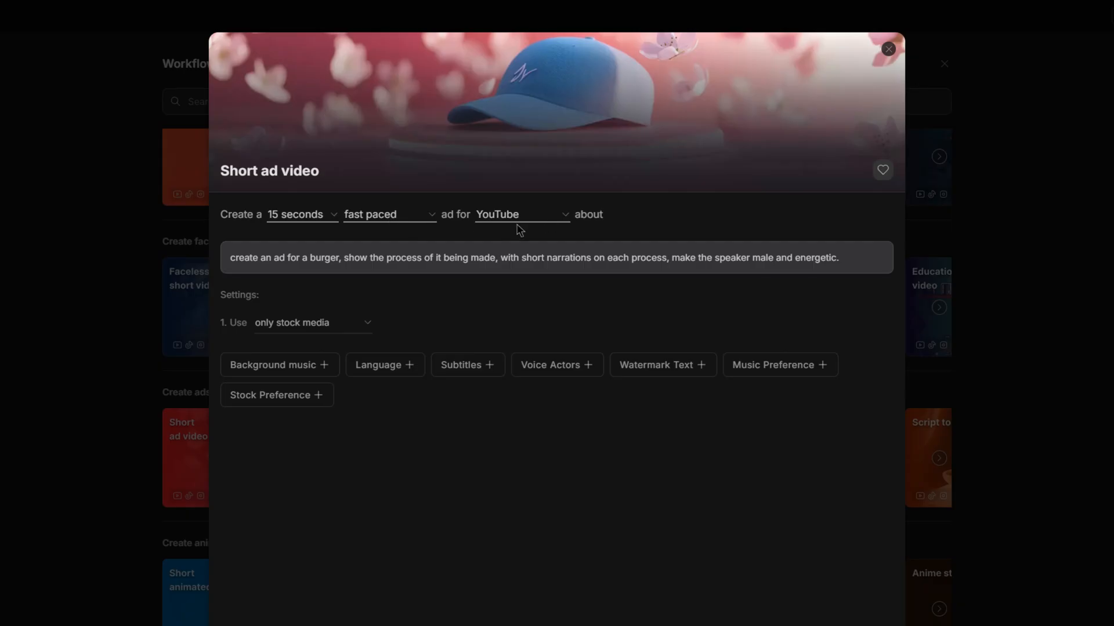
mouse_move(567, 229)
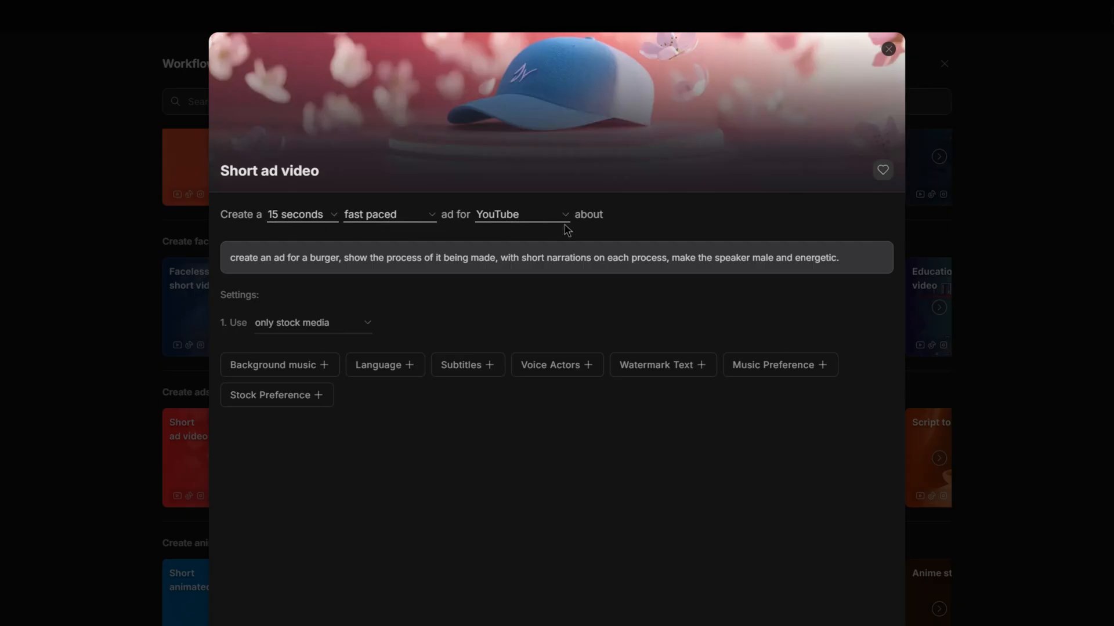
Use only generated images and 'relaxed and slow' background music for the ad.
left_click(311, 322)
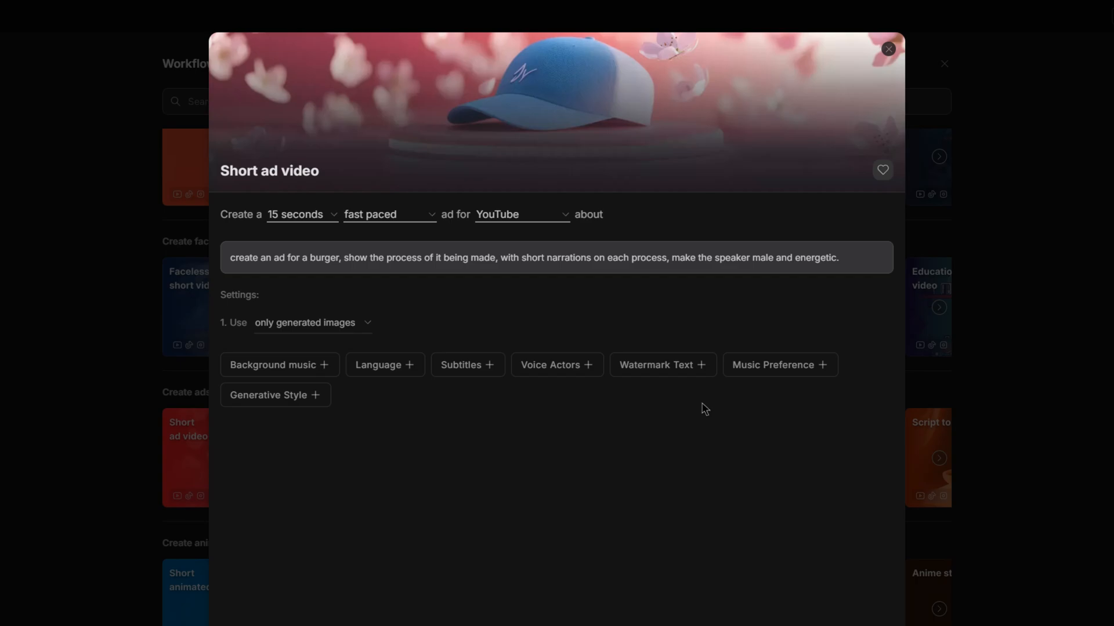
mouse_move(423, 422)
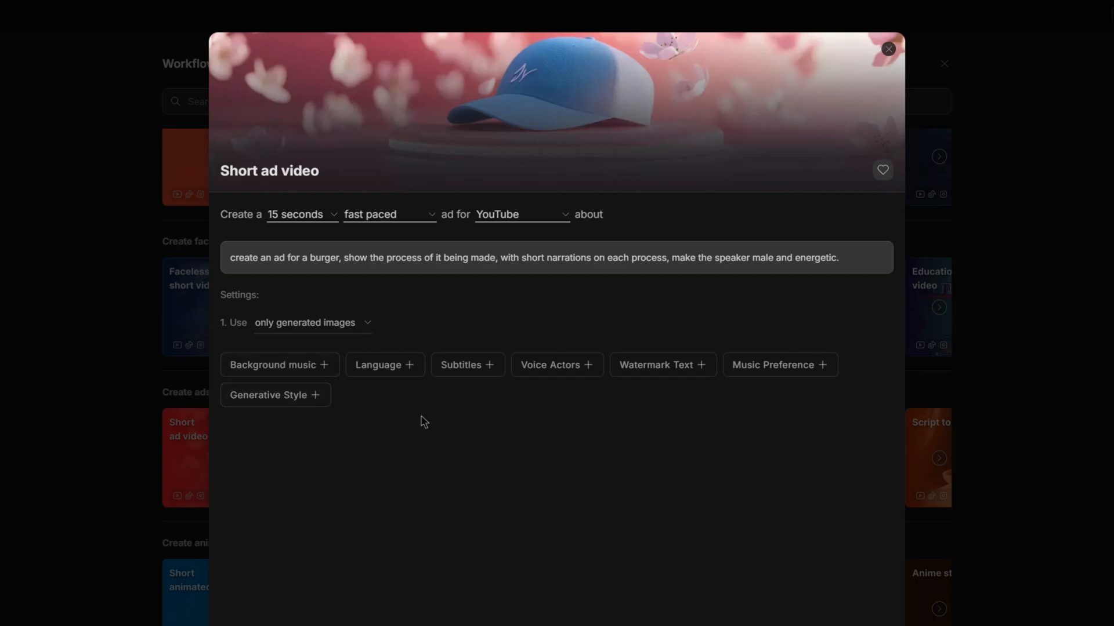
left_click(278, 364)
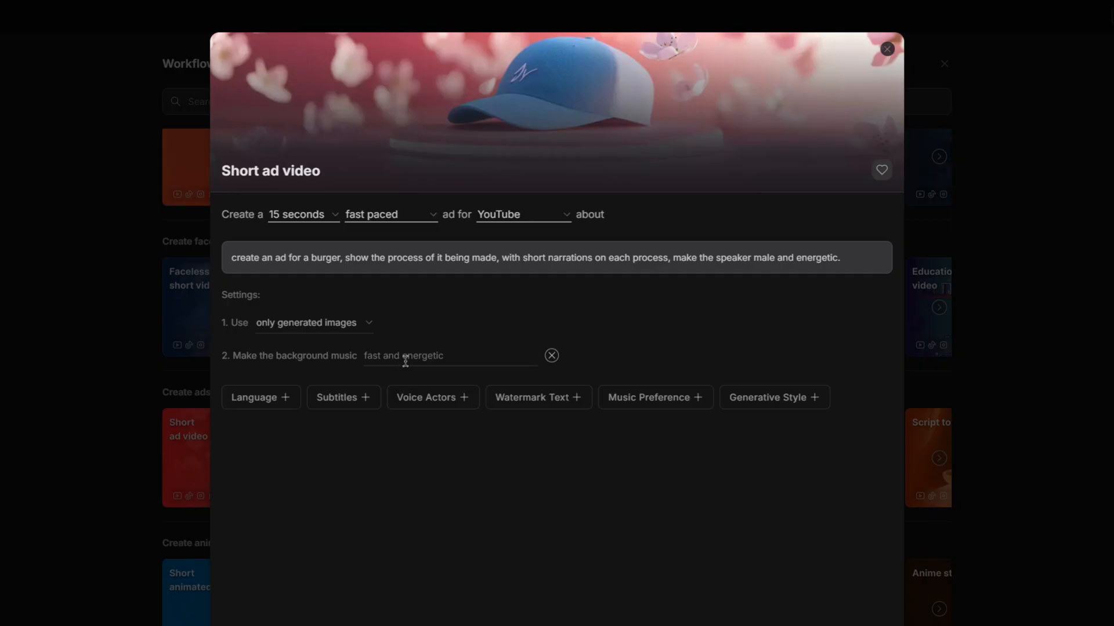
type("relaxed and slow")
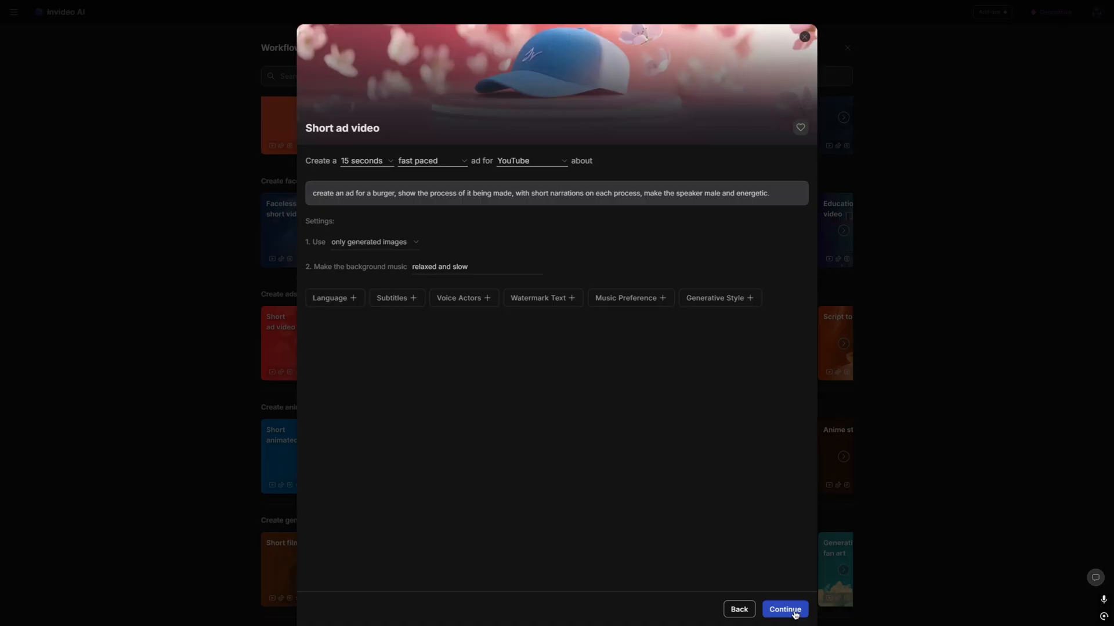
Generate the burger ad video with Normal media pace for Food Lovers on YouTube.
left_click(784, 609)
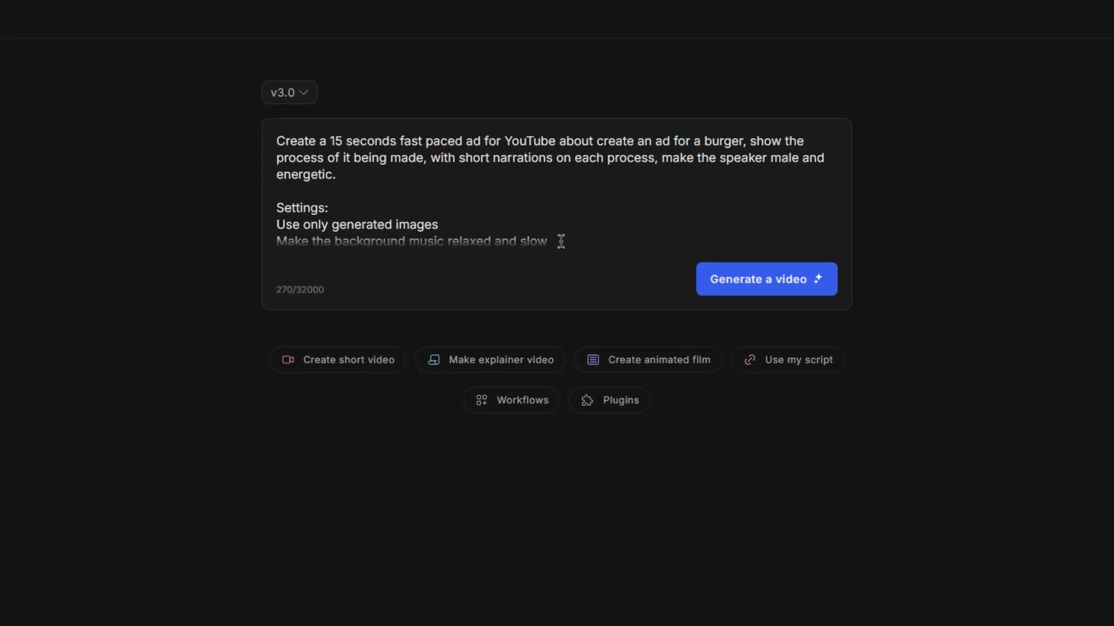
mouse_move(554, 237)
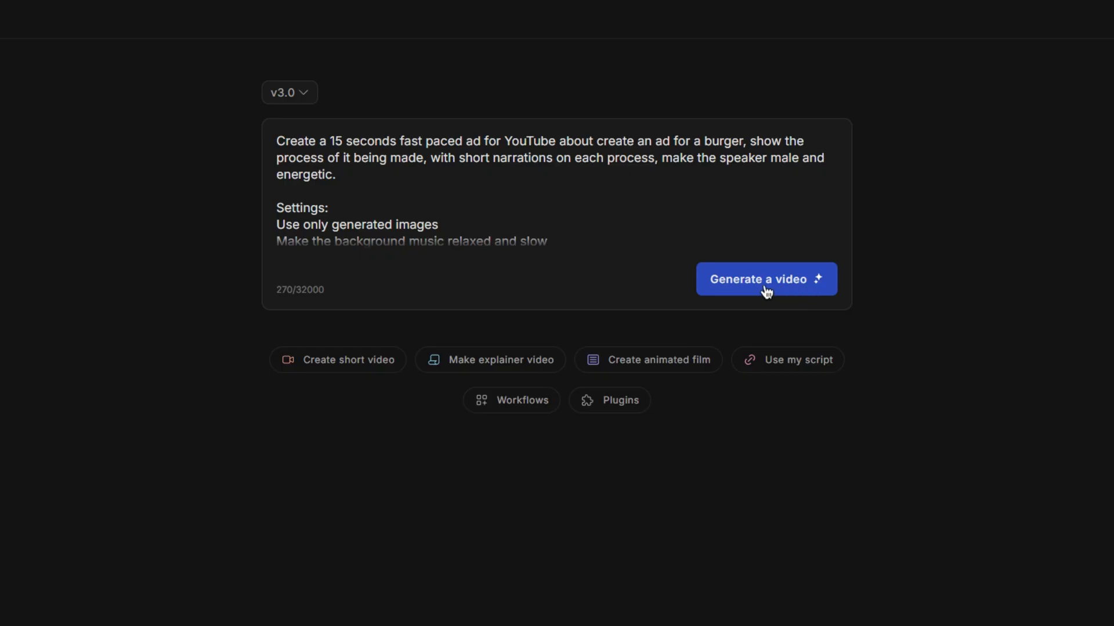
left_click(766, 279)
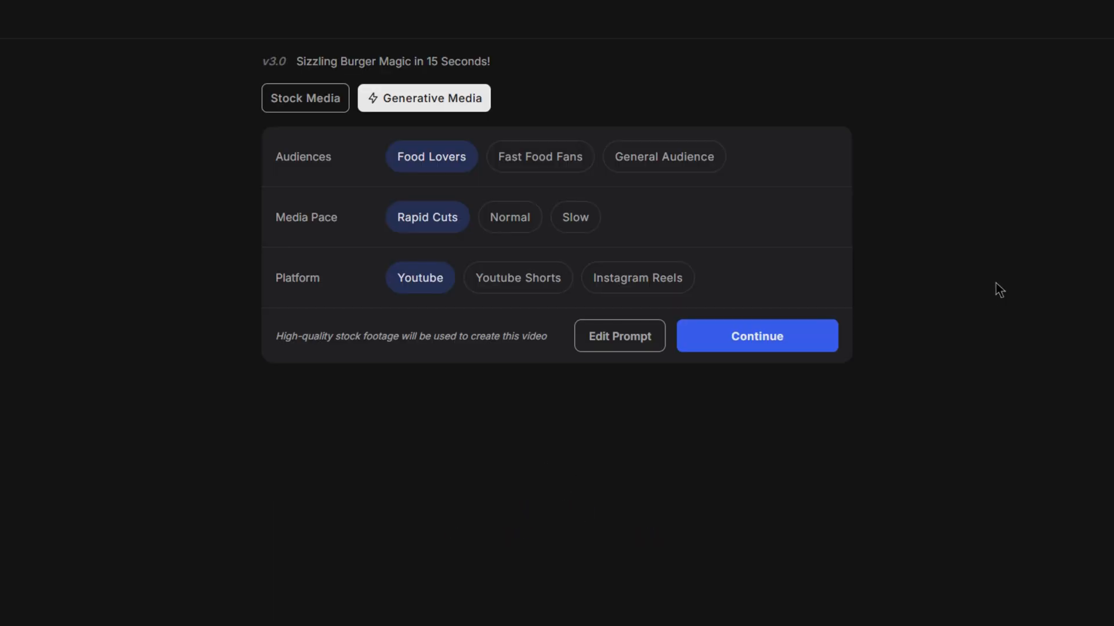
mouse_move(663, 238)
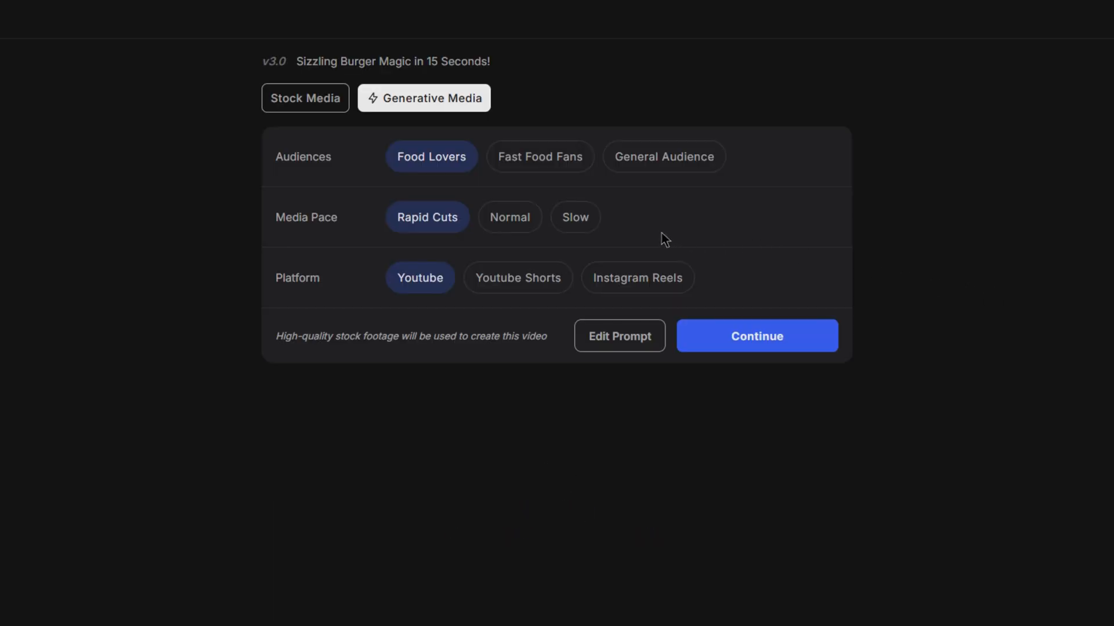
mouse_move(777, 246)
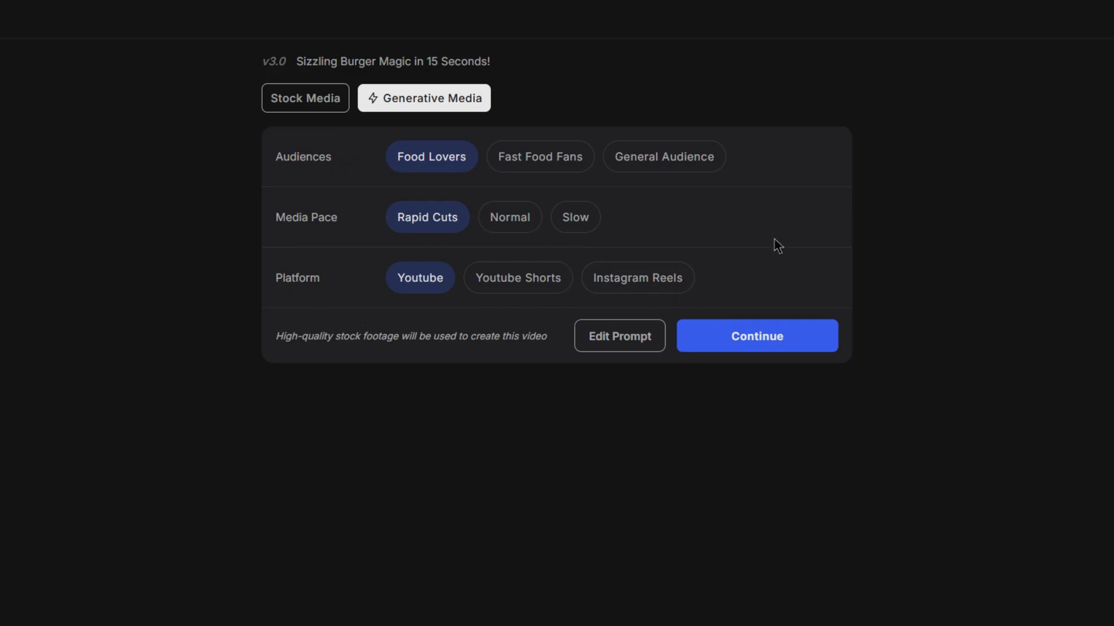
mouse_move(292, 243)
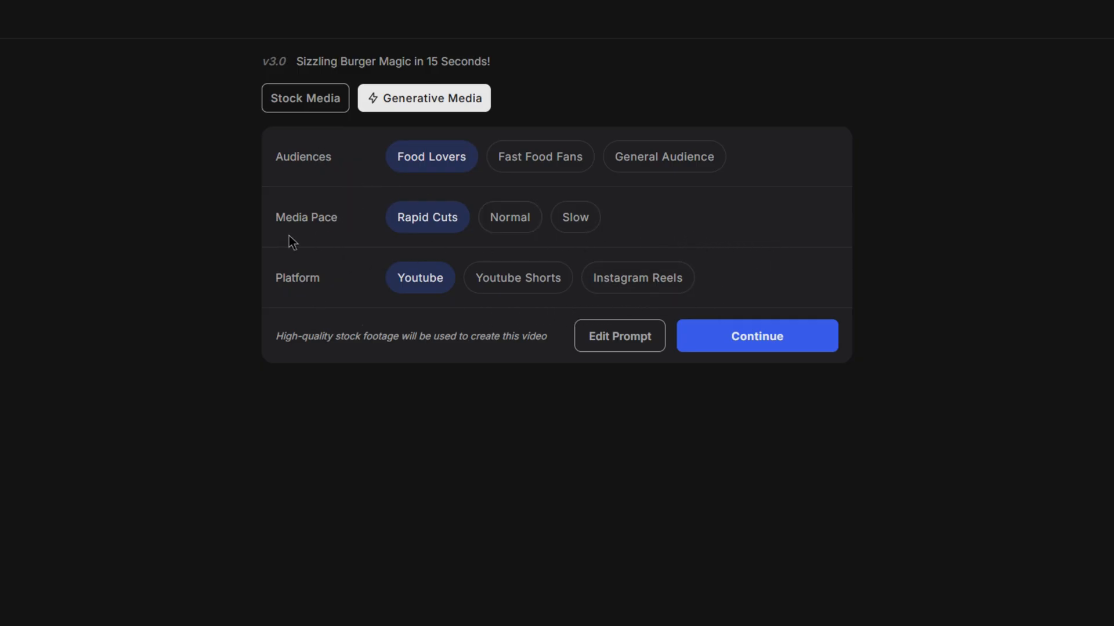
mouse_move(329, 295)
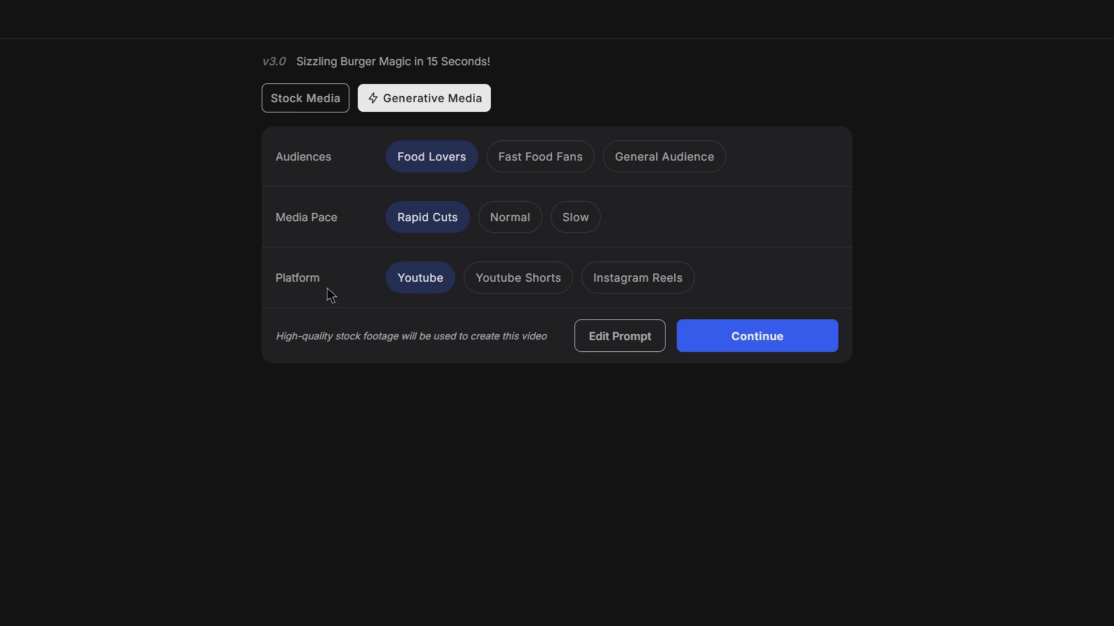
left_click(510, 216)
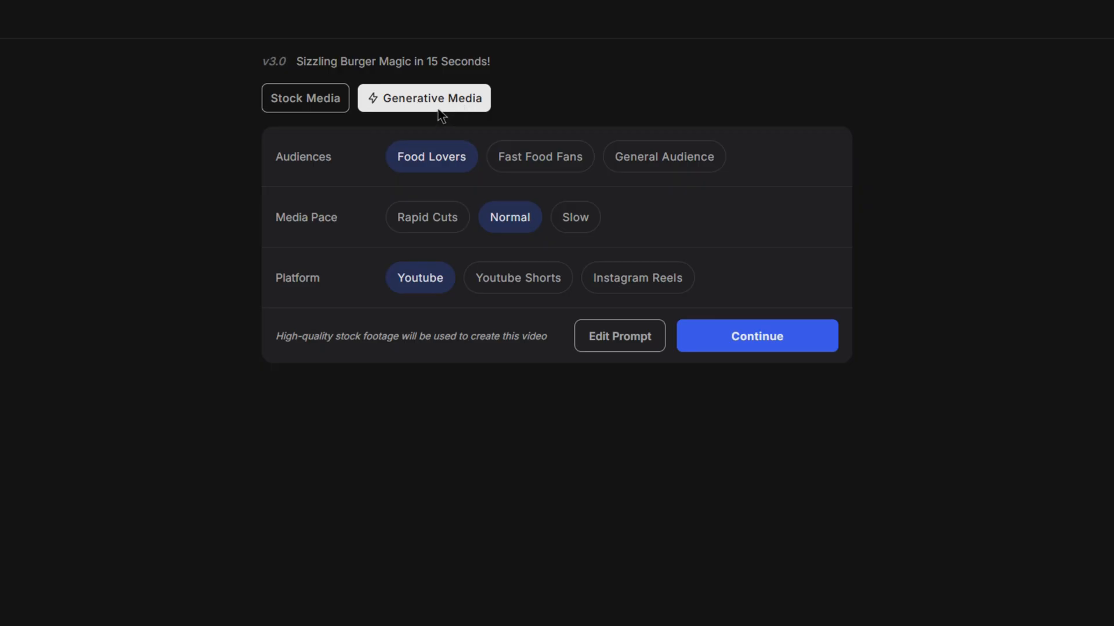
mouse_move(790, 236)
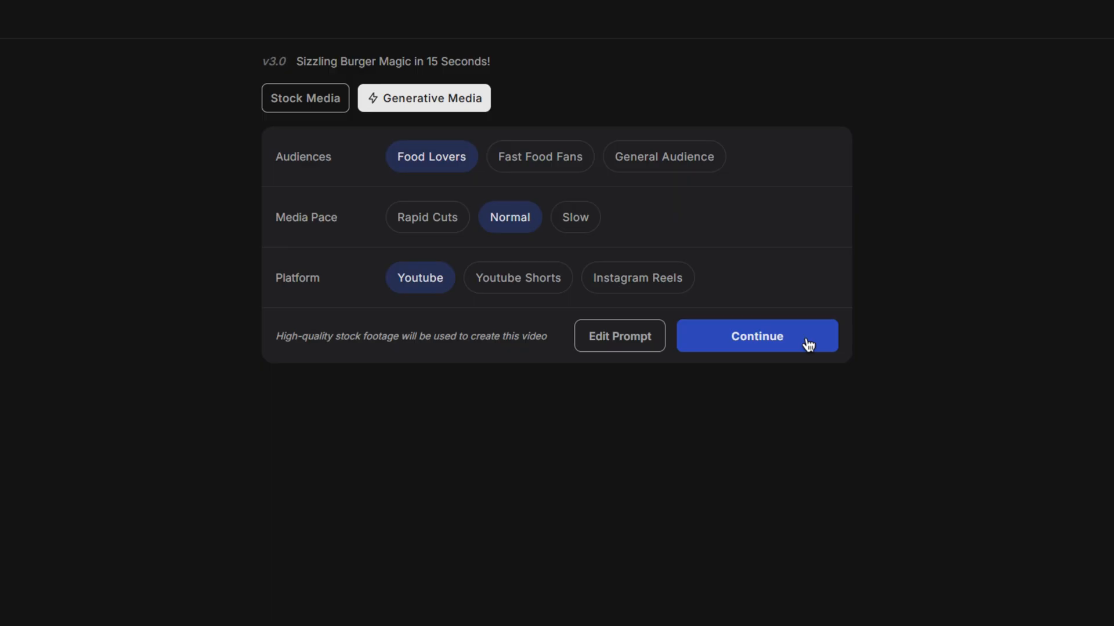
left_click(755, 337)
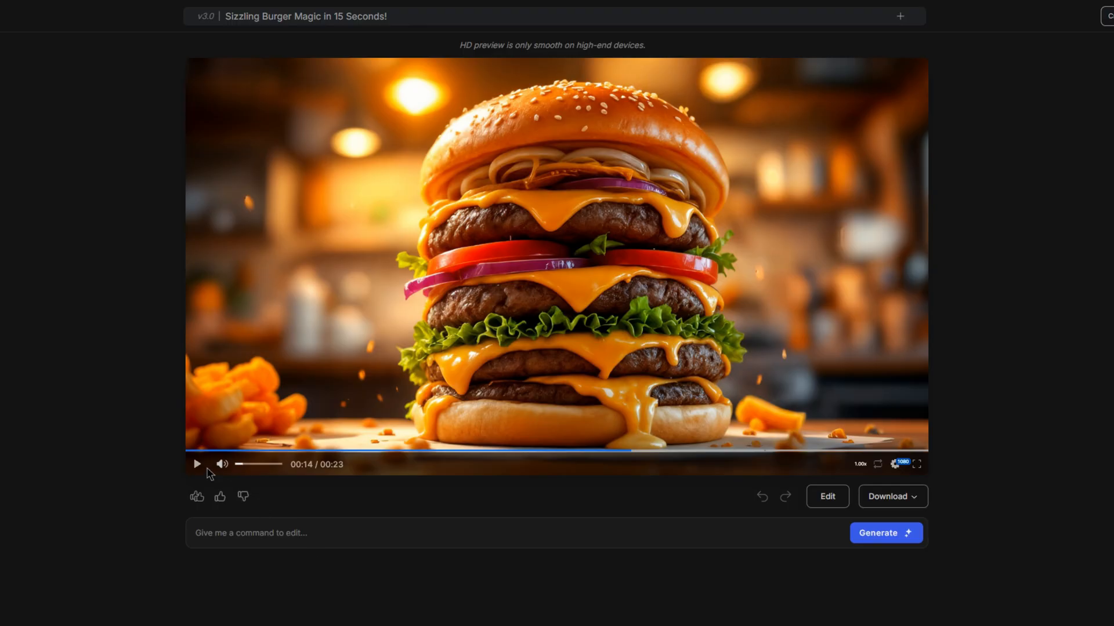
mouse_move(341, 554)
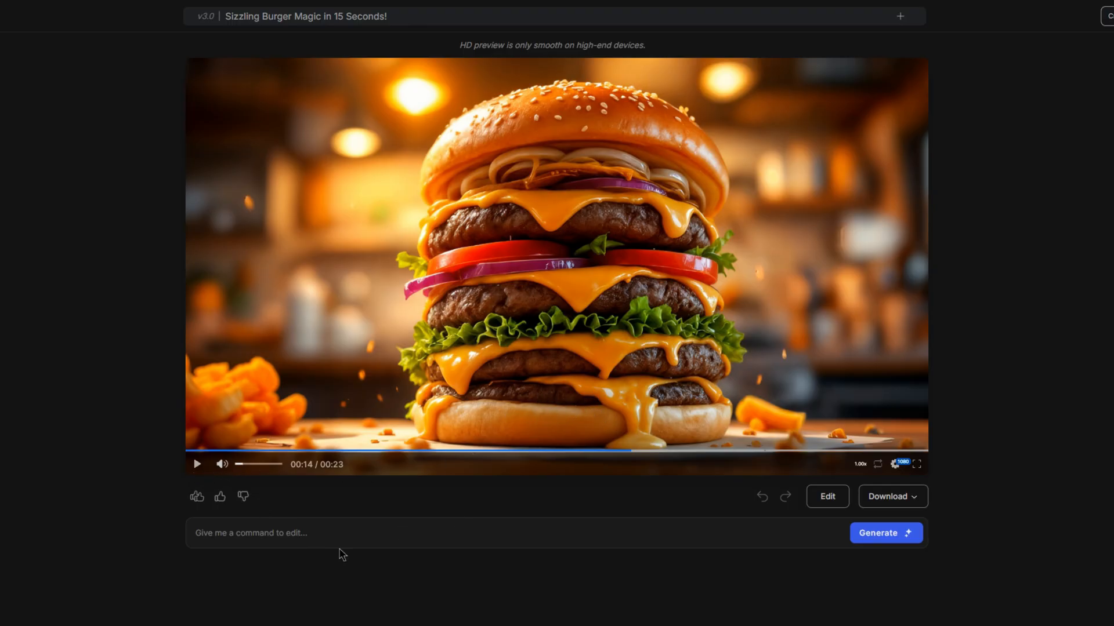
Add subtitles highlighting each spoken word and preview the subtitled ad.
scroll("down", 3)
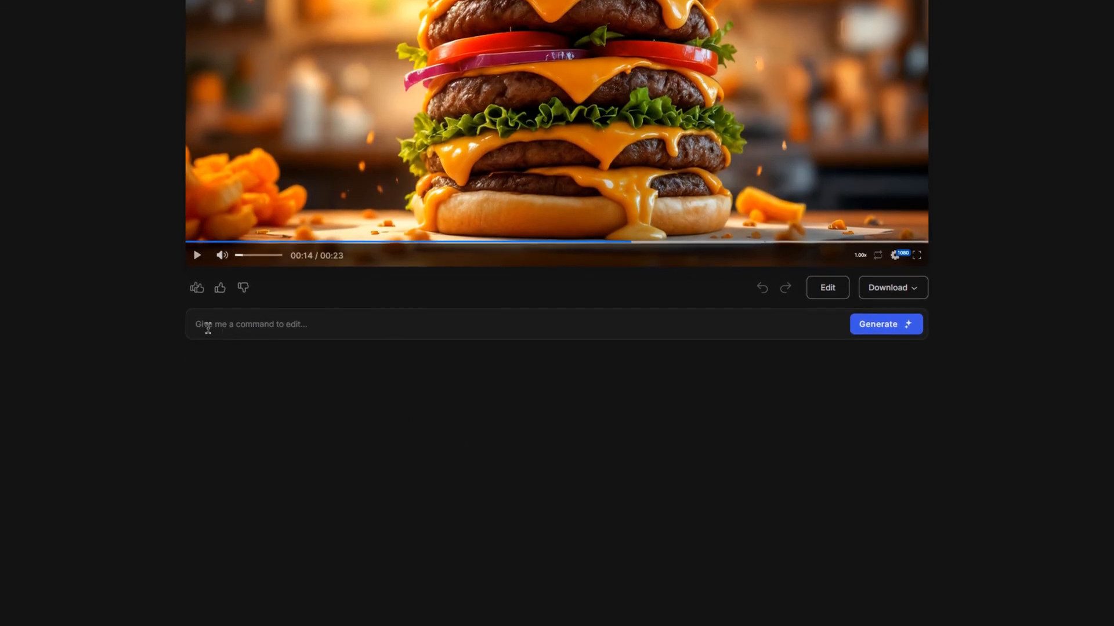
type("add subtitles, and highlight the word being said")
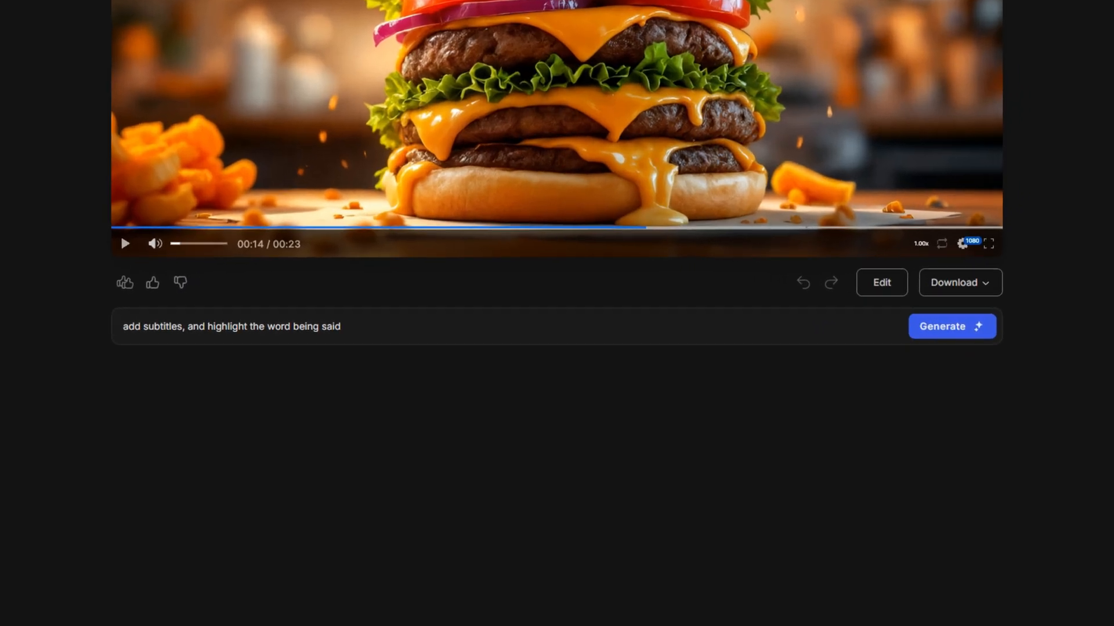
left_click(951, 326)
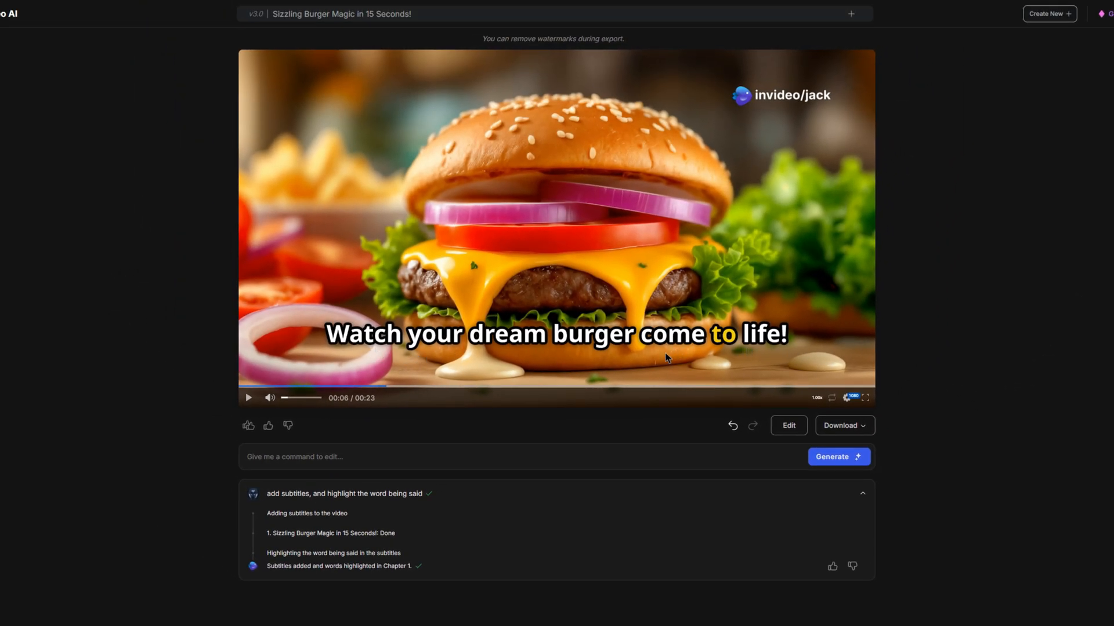
left_click(248, 398)
type("make the video spanish, along with the subtitles")
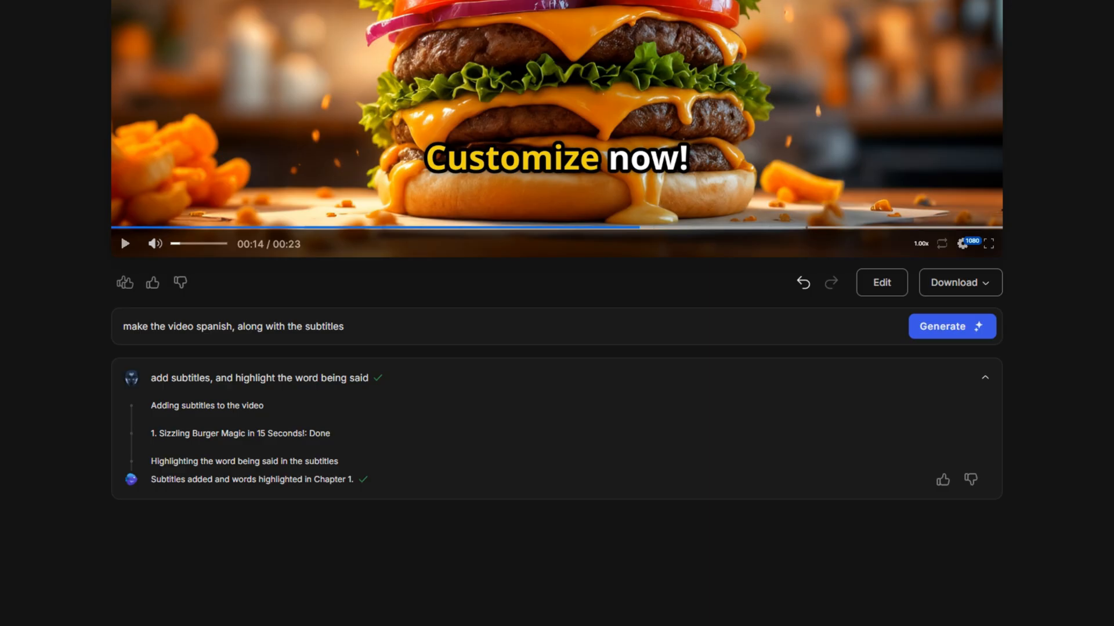
Translate the ad and its subtitles into Spanish and play the Spanish version.
left_click(952, 326)
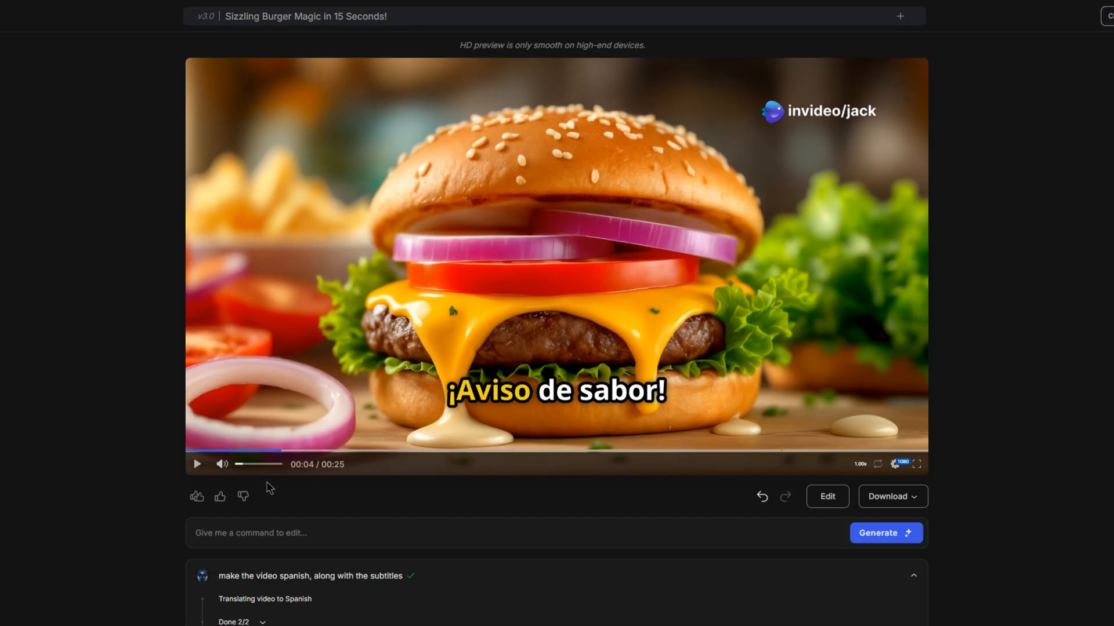
mouse_move(197, 473)
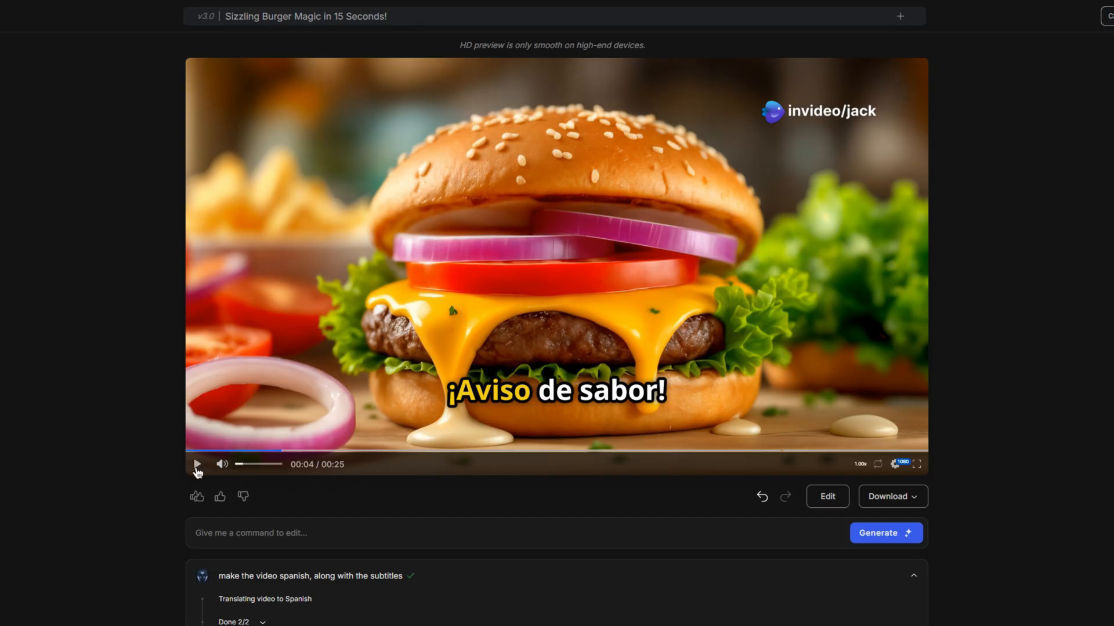
left_click(197, 464)
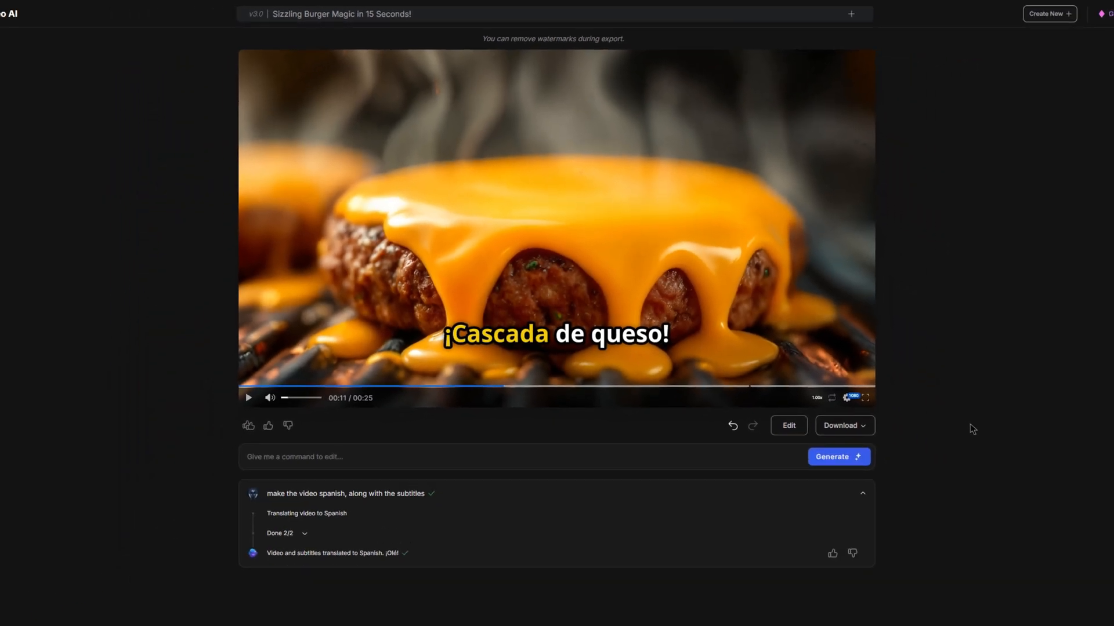
mouse_move(1010, 471)
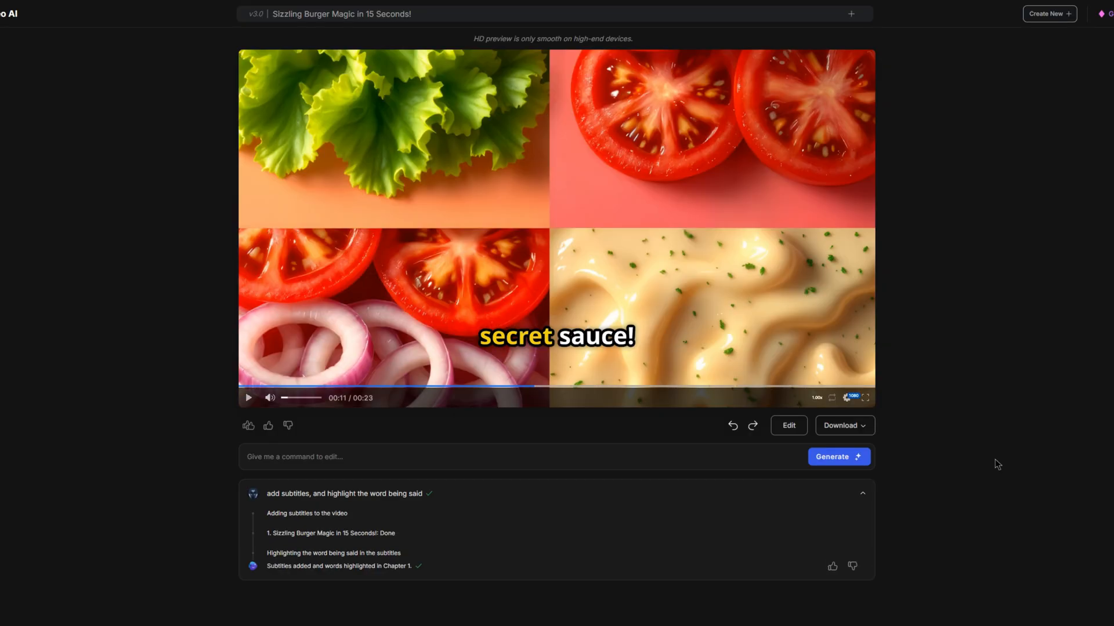
mouse_move(979, 464)
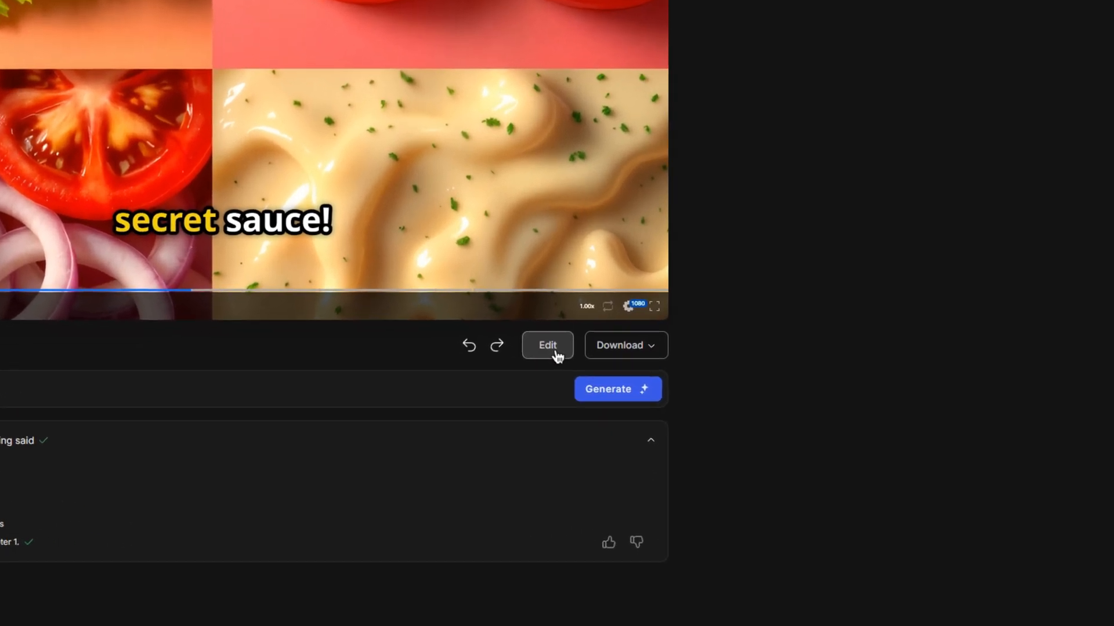
Edit the video and start generating a new clip for the cheese cascade scene.
left_click(546, 346)
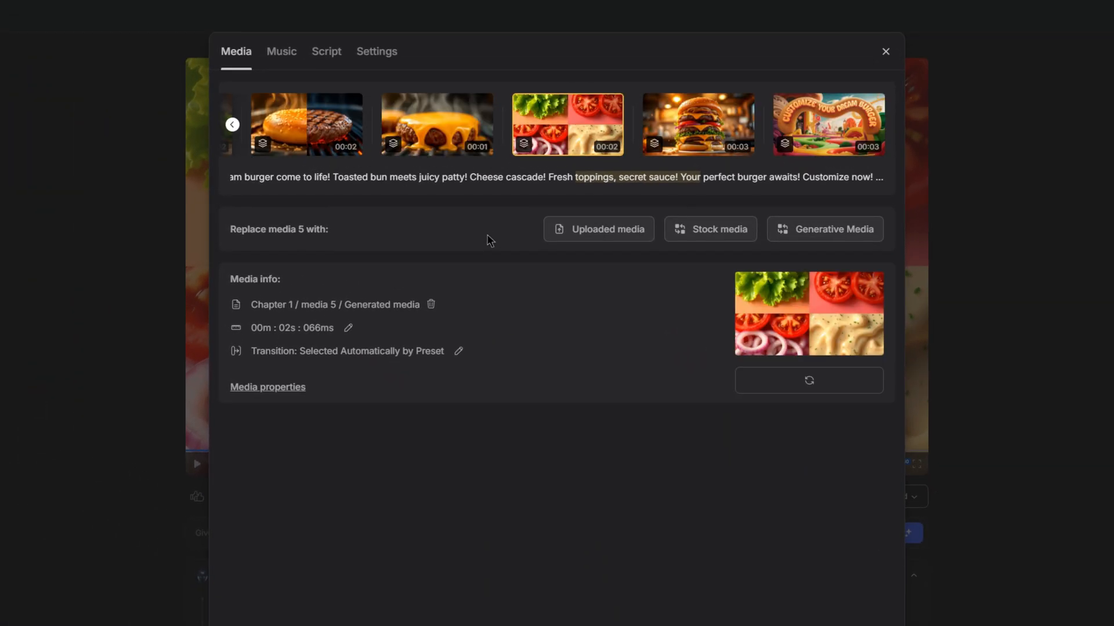
left_click(232, 124)
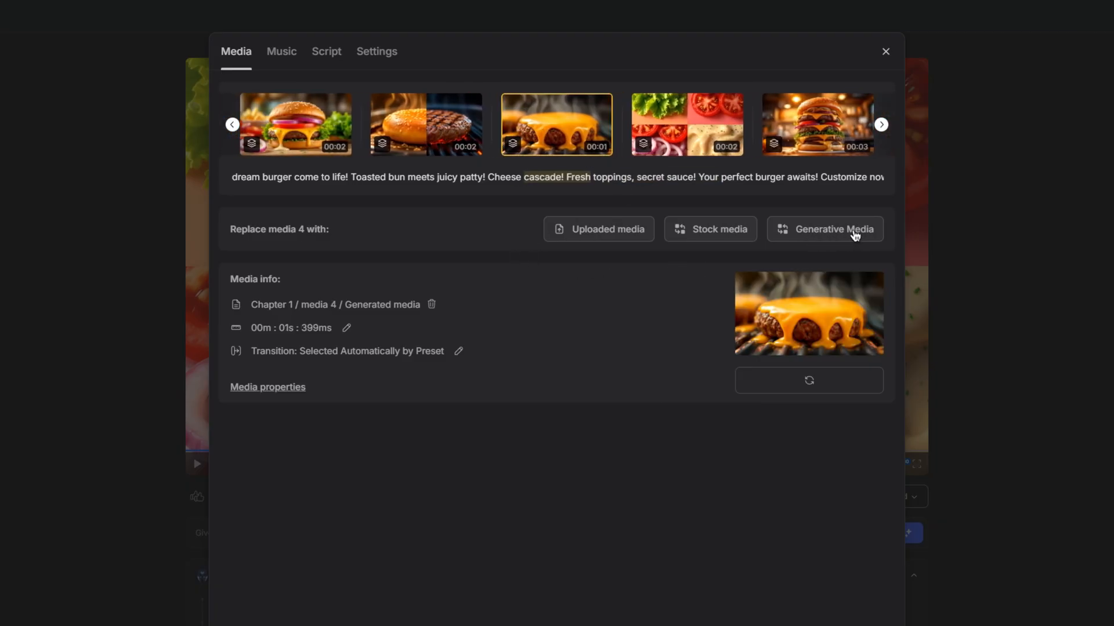
mouse_move(609, 236)
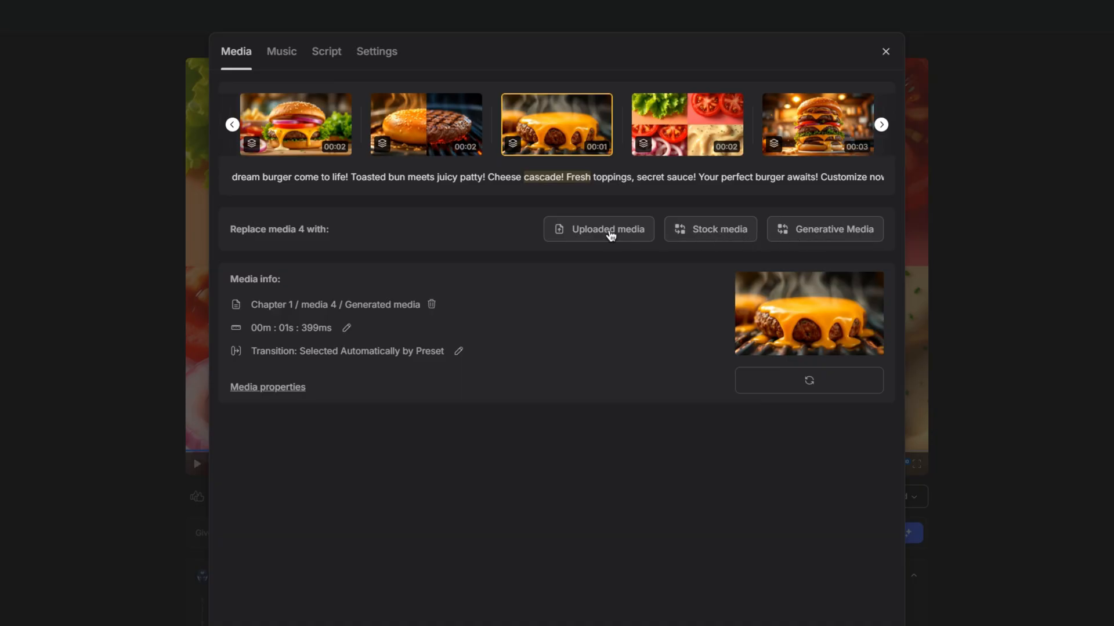
mouse_move(607, 237)
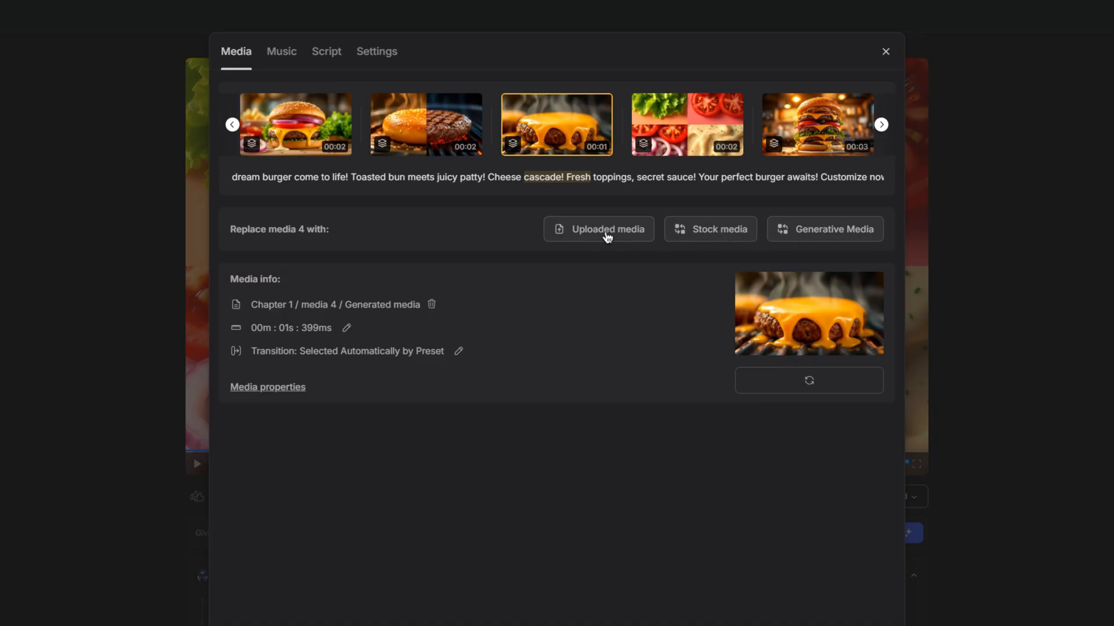
mouse_move(824, 245)
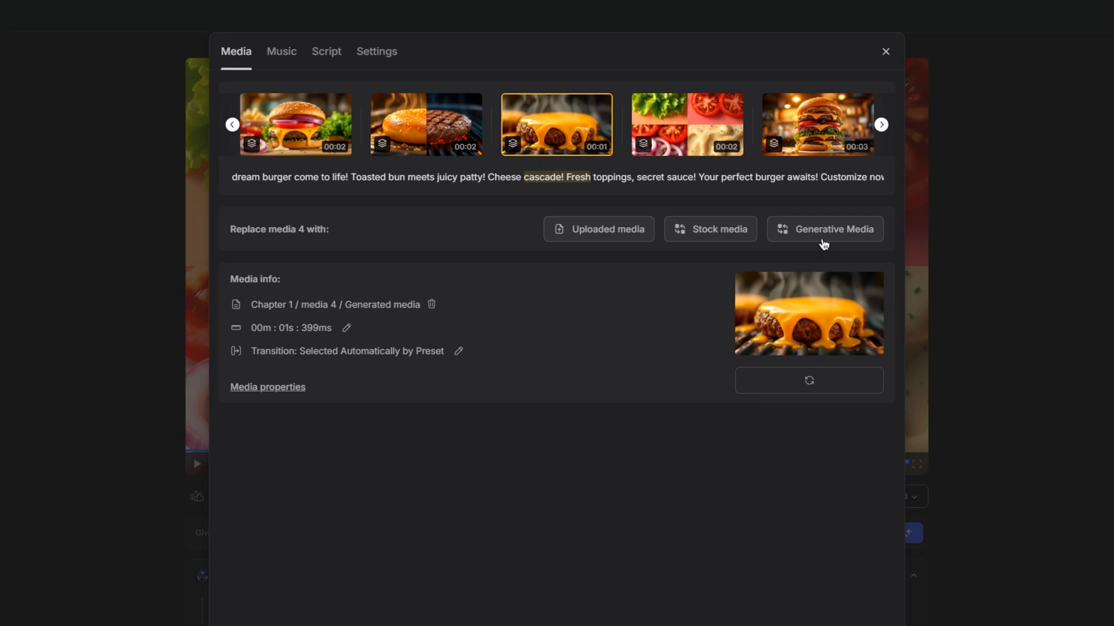
left_click(824, 229)
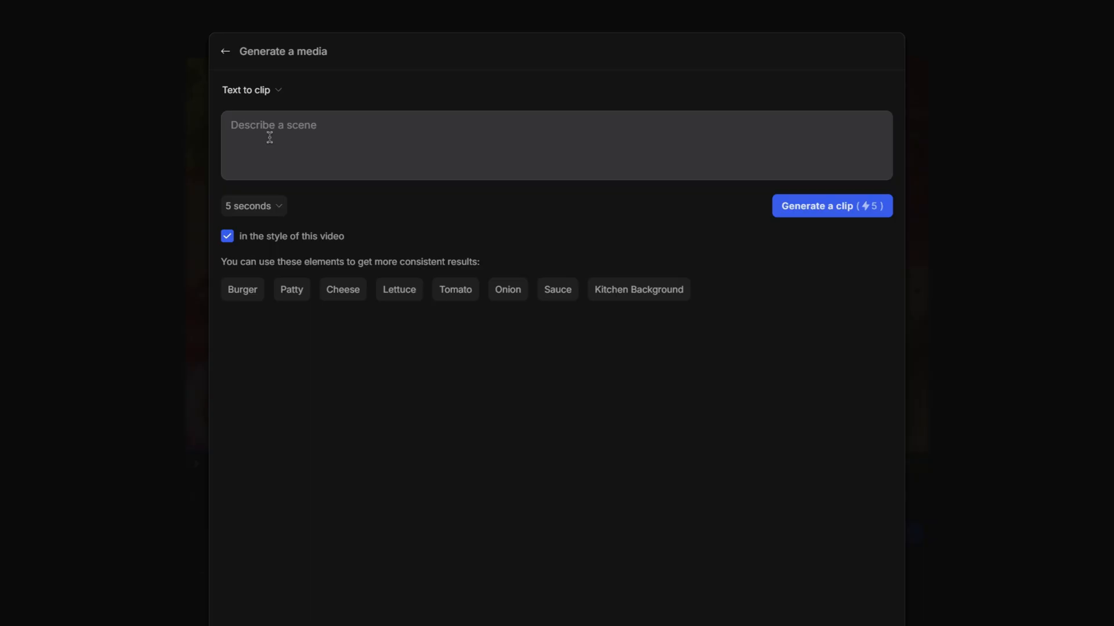
mouse_move(837, 219)
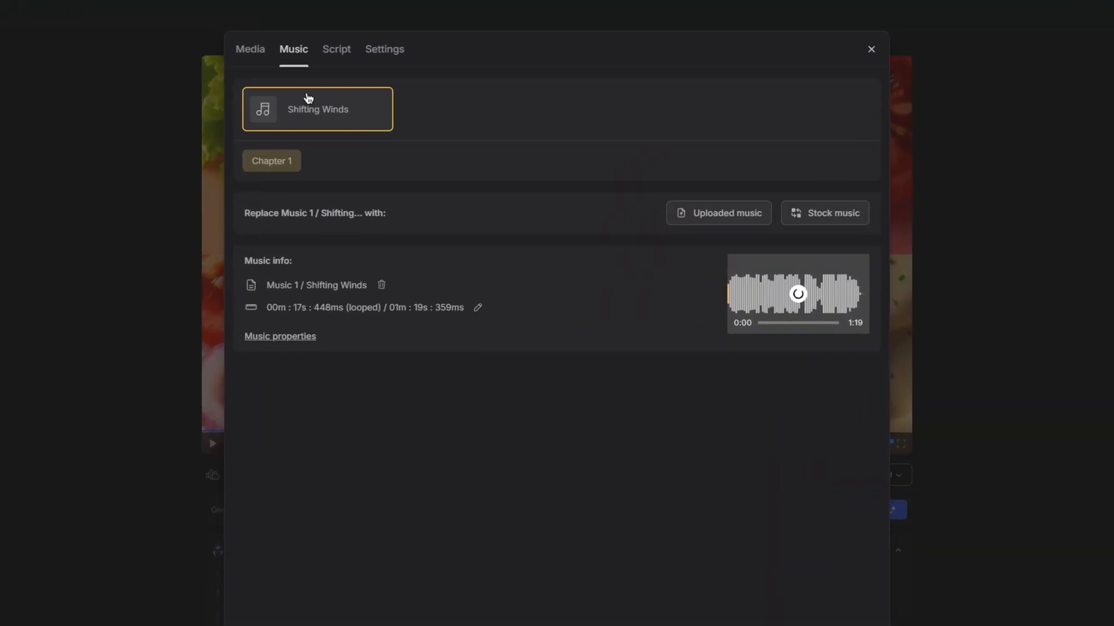
Review the ad's script lines, then show its presets, volume and narrator settings.
left_click(336, 48)
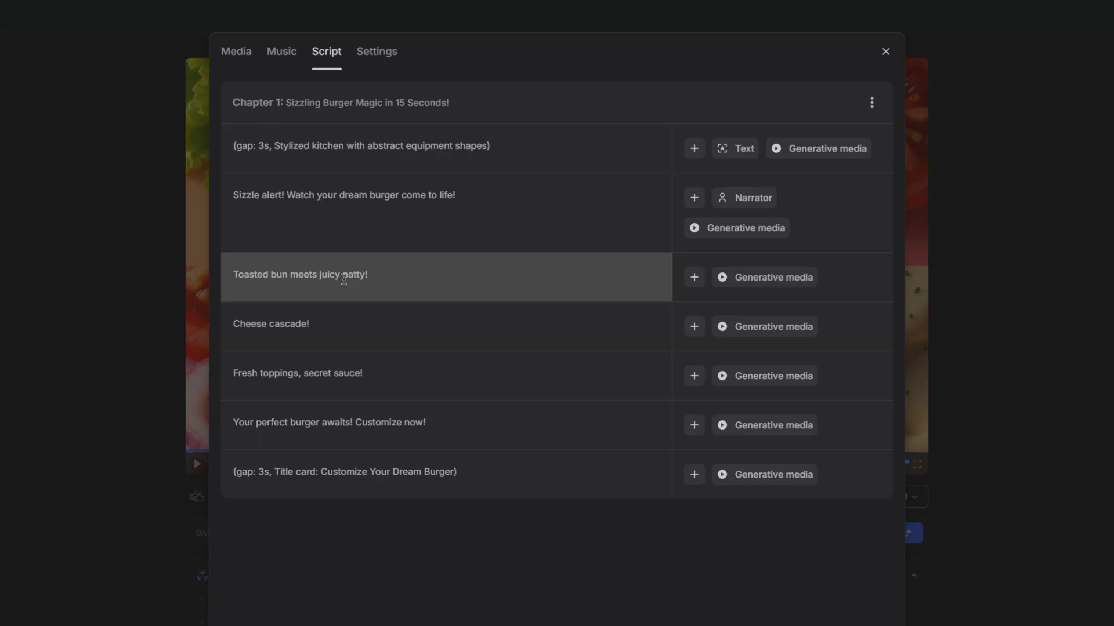
mouse_move(405, 422)
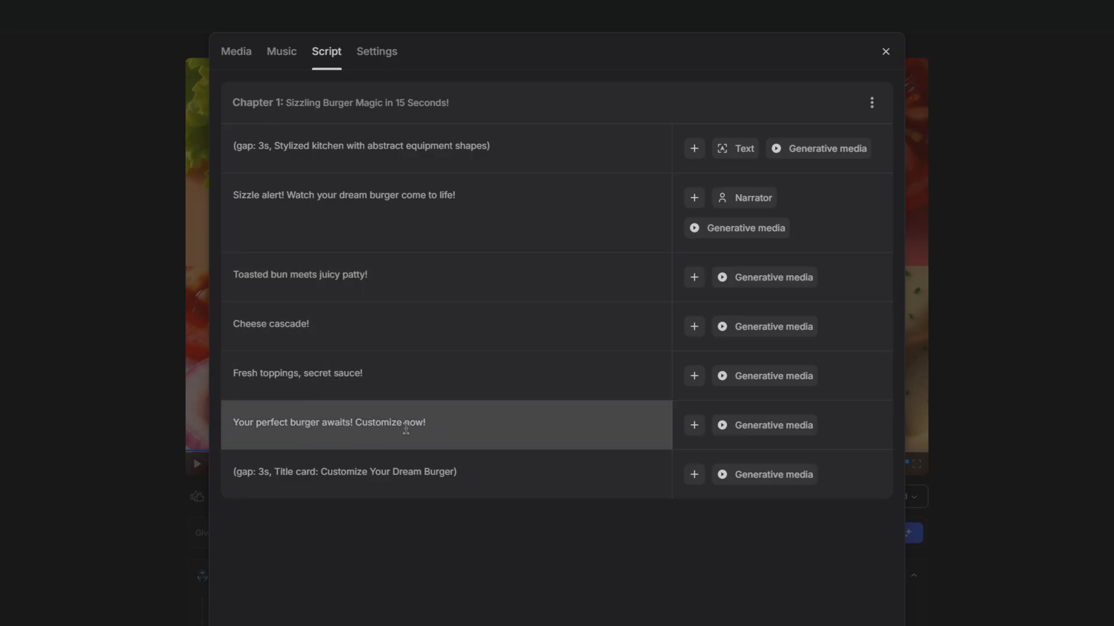
mouse_move(513, 276)
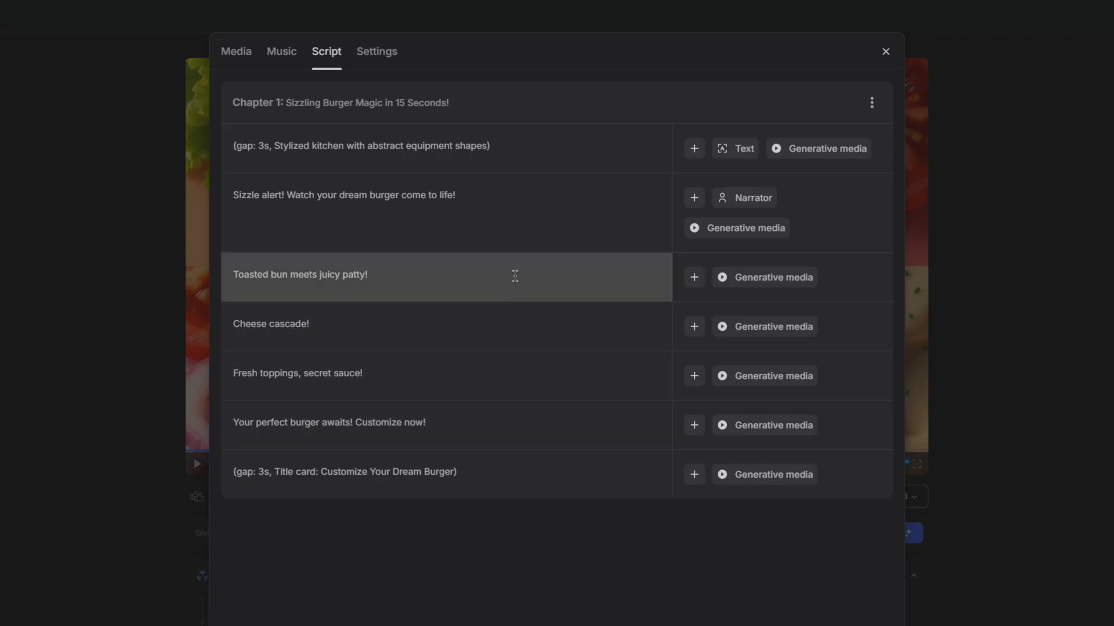
left_click(376, 52)
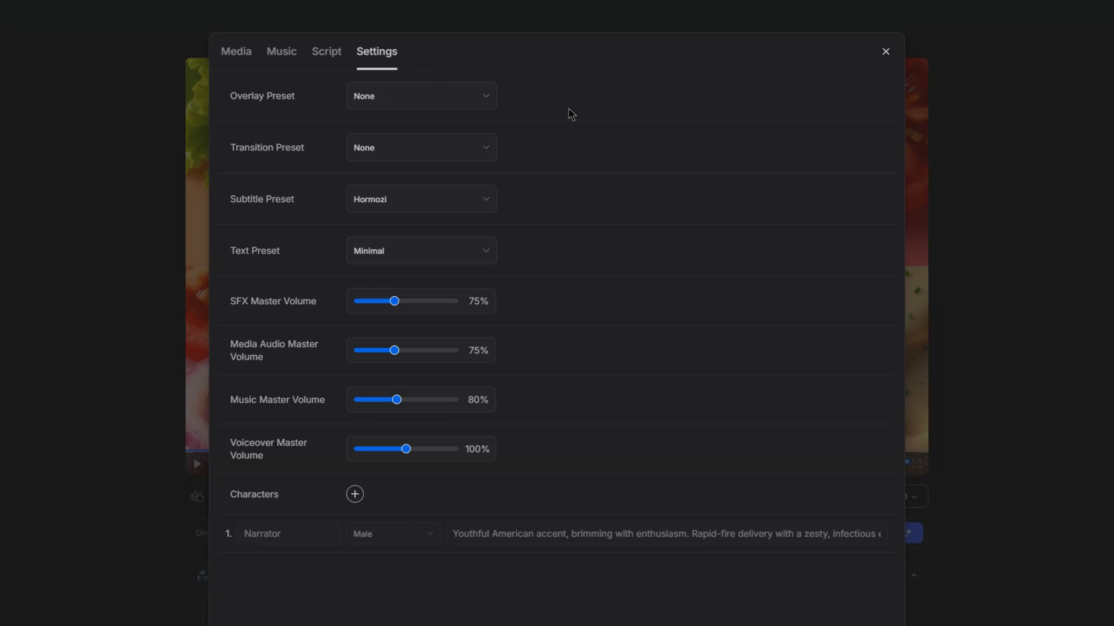
mouse_move(247, 117)
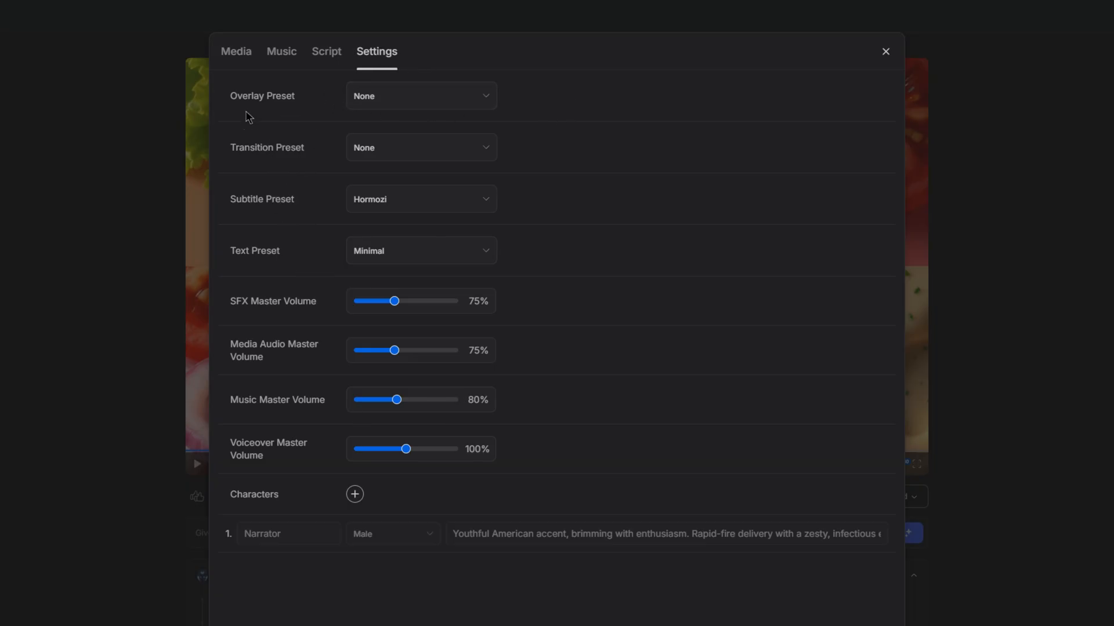
mouse_move(249, 214)
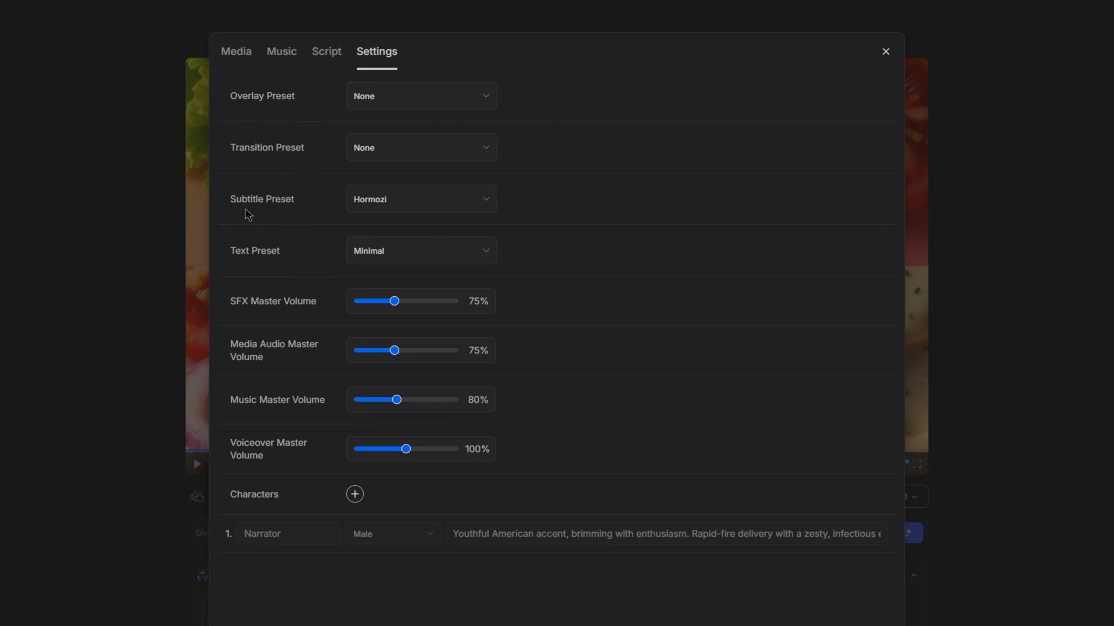
mouse_move(609, 250)
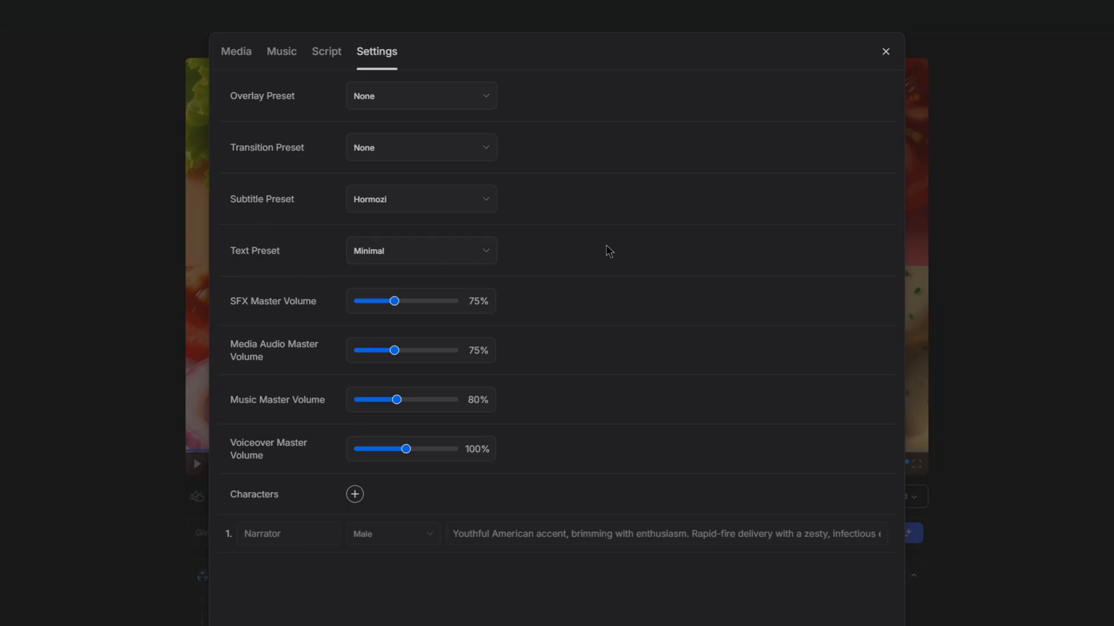
left_click(420, 199)
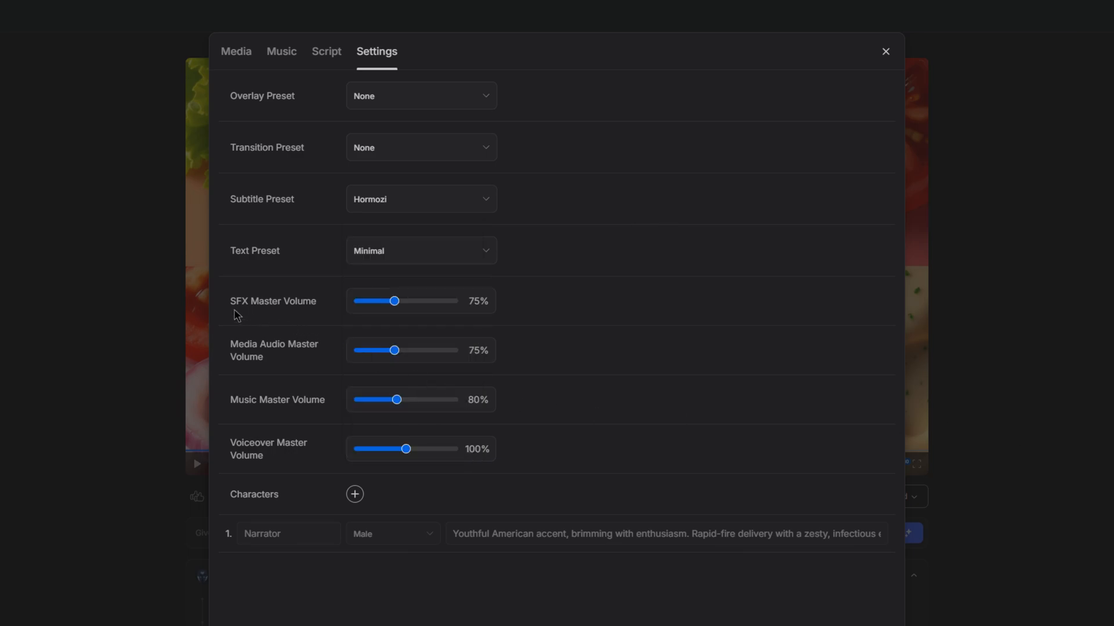
mouse_move(309, 433)
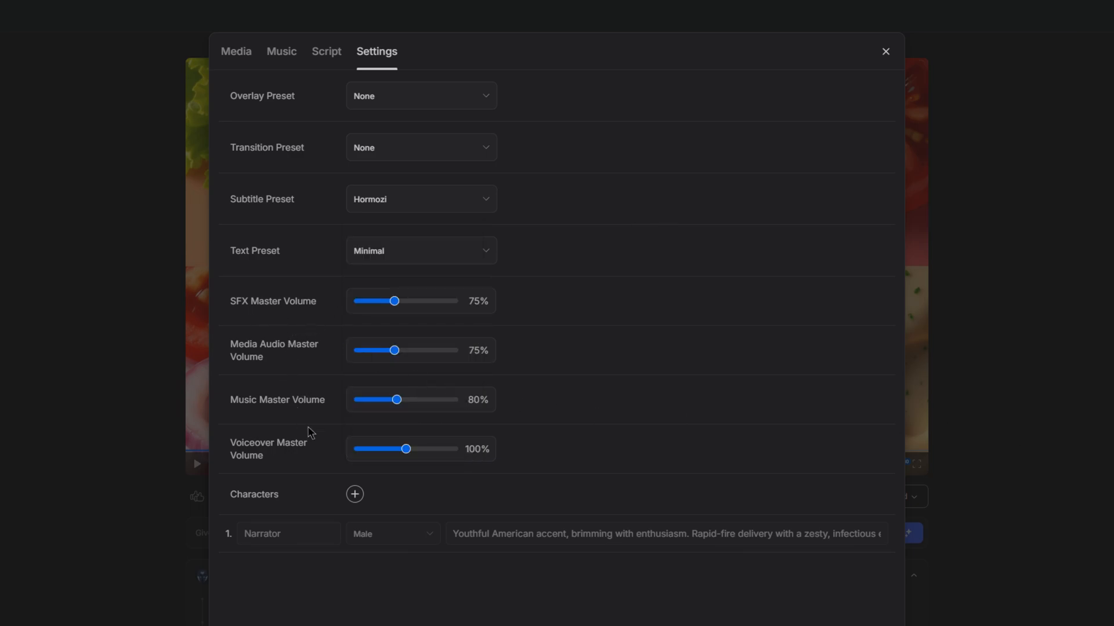
mouse_move(624, 401)
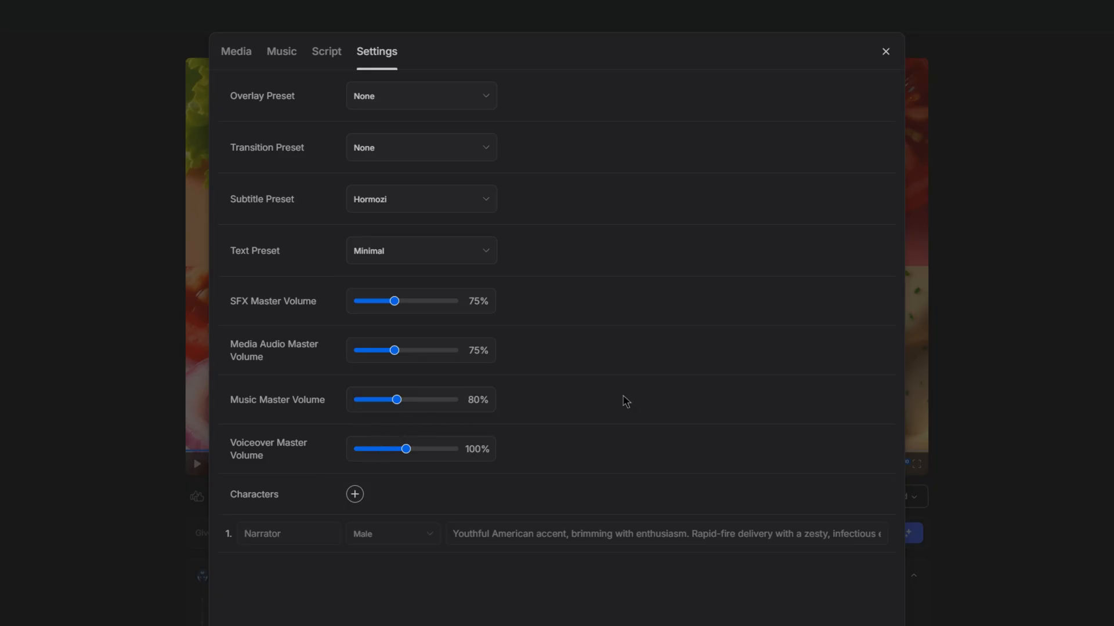
left_click(885, 51)
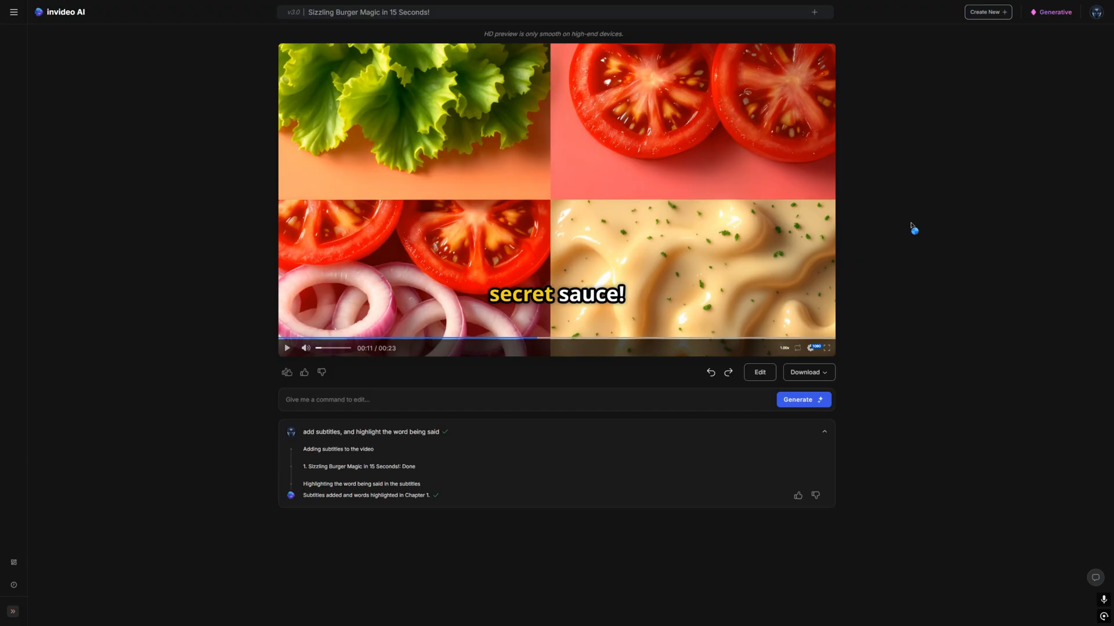
mouse_move(398, 170)
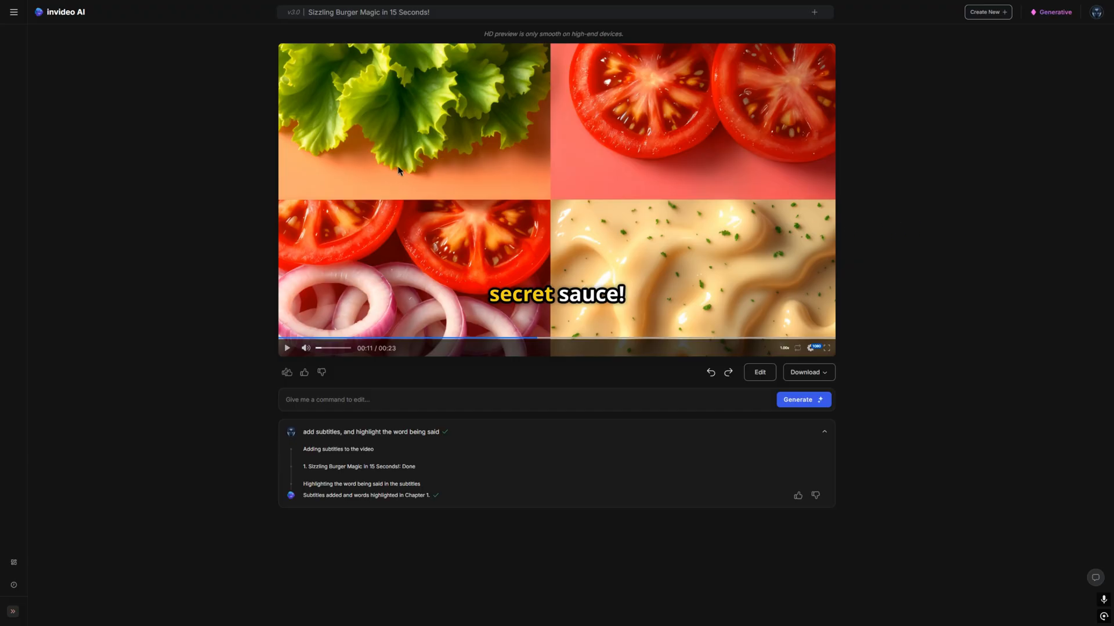
Reveal invideo AI's navigation panel with plugins, media library and history.
left_click(13, 11)
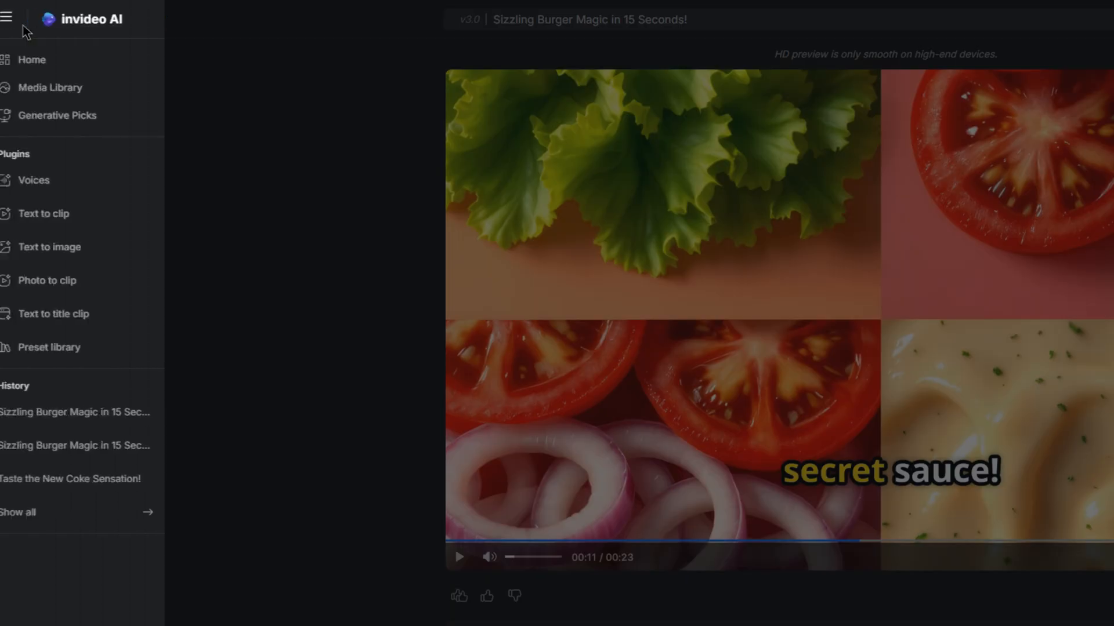
Show the saved Jacks Voice and the Add Voice requirements for a 30-second recording.
left_click(48, 180)
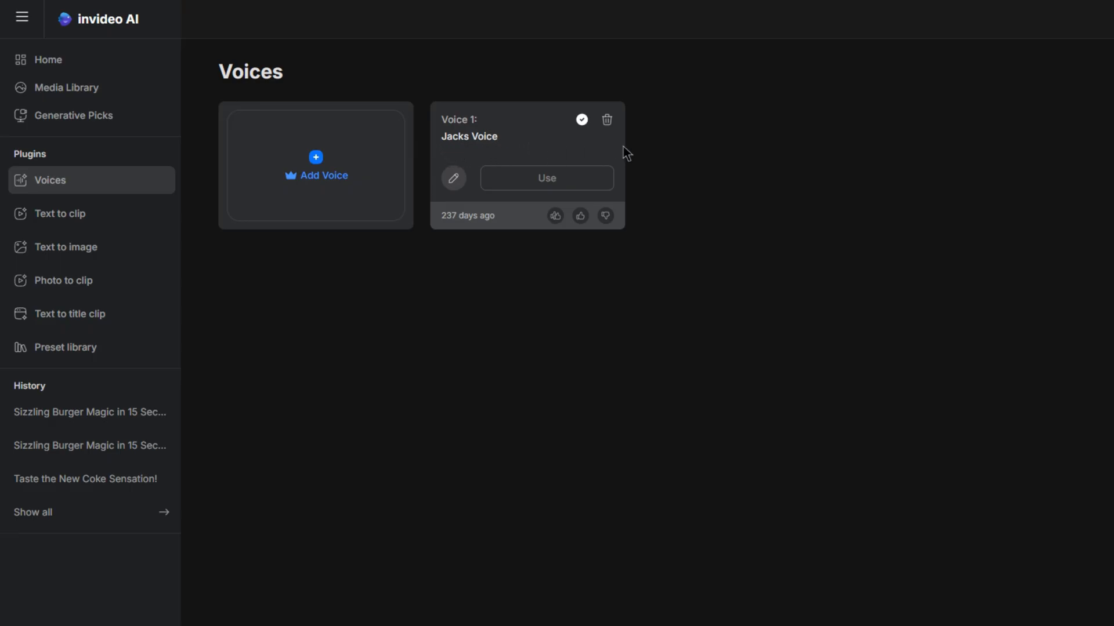
mouse_move(315, 170)
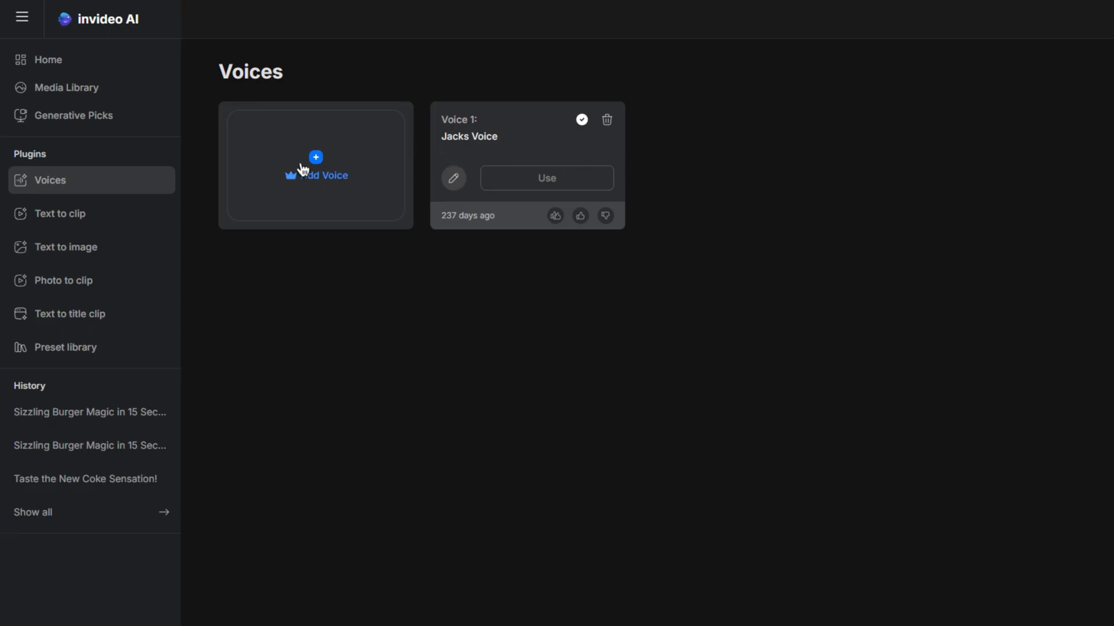
left_click(316, 170)
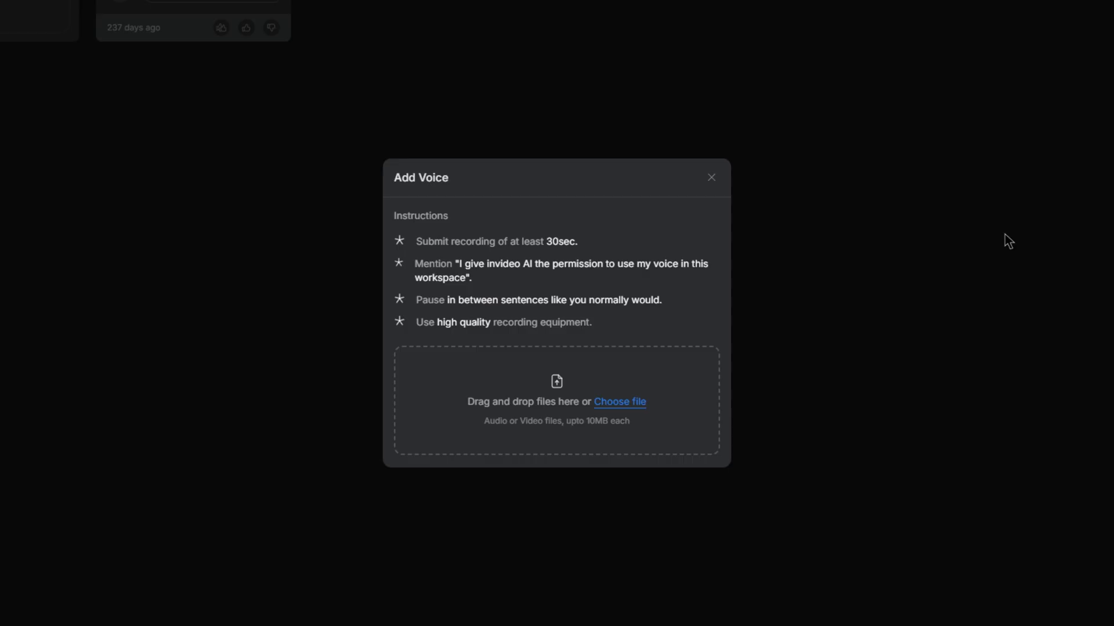
mouse_move(760, 348)
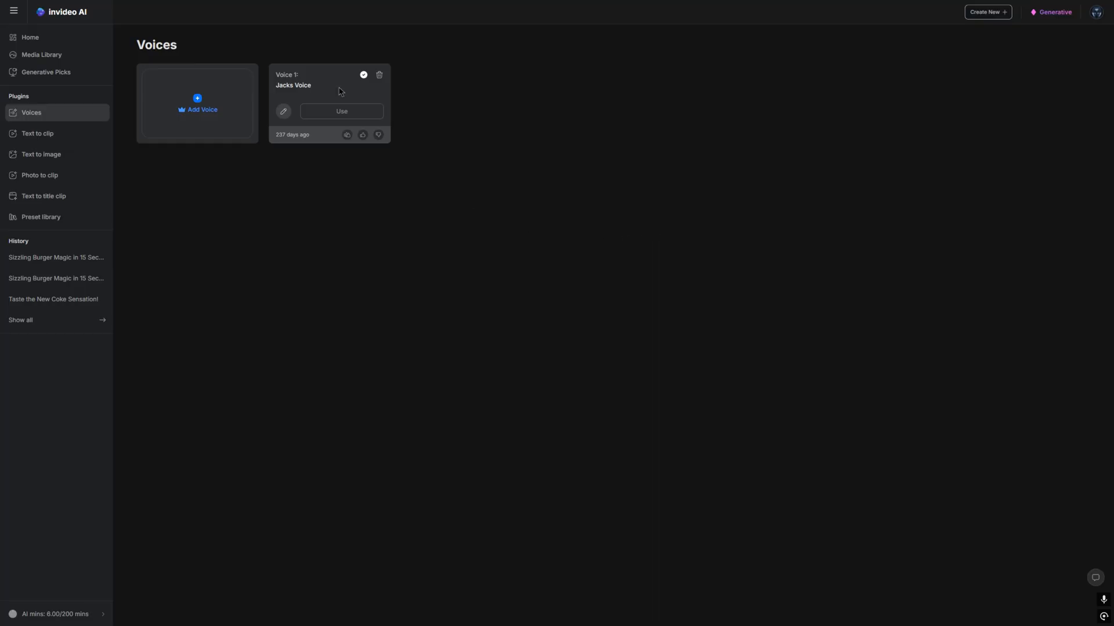
mouse_move(329, 95)
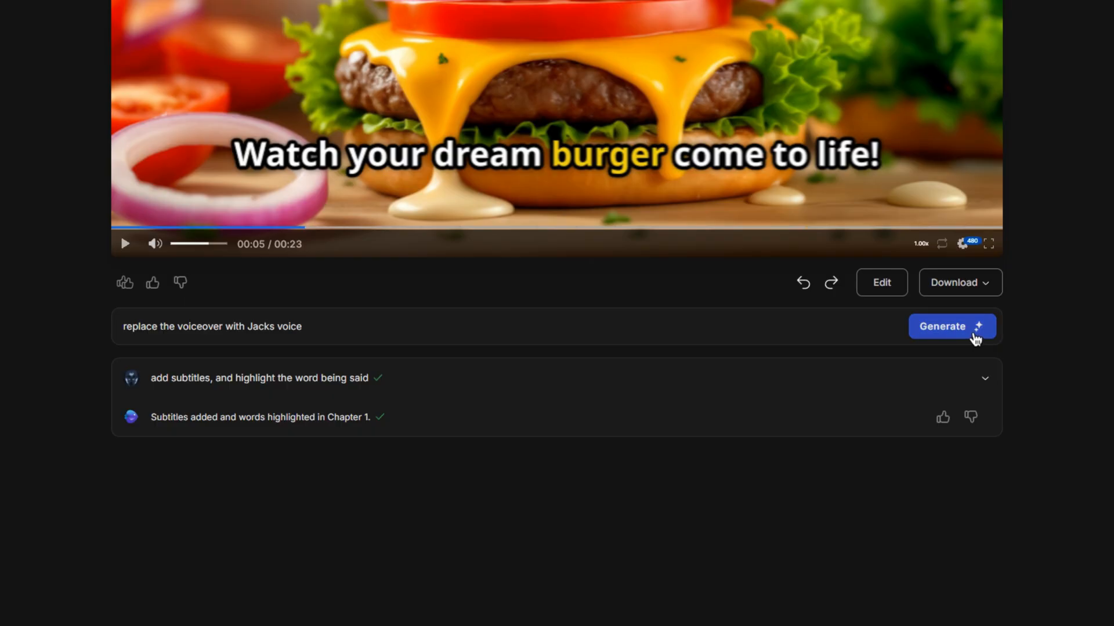
Generate the voiceover swap to Jack's cloned voice for the 25-second burger ad.
left_click(950, 326)
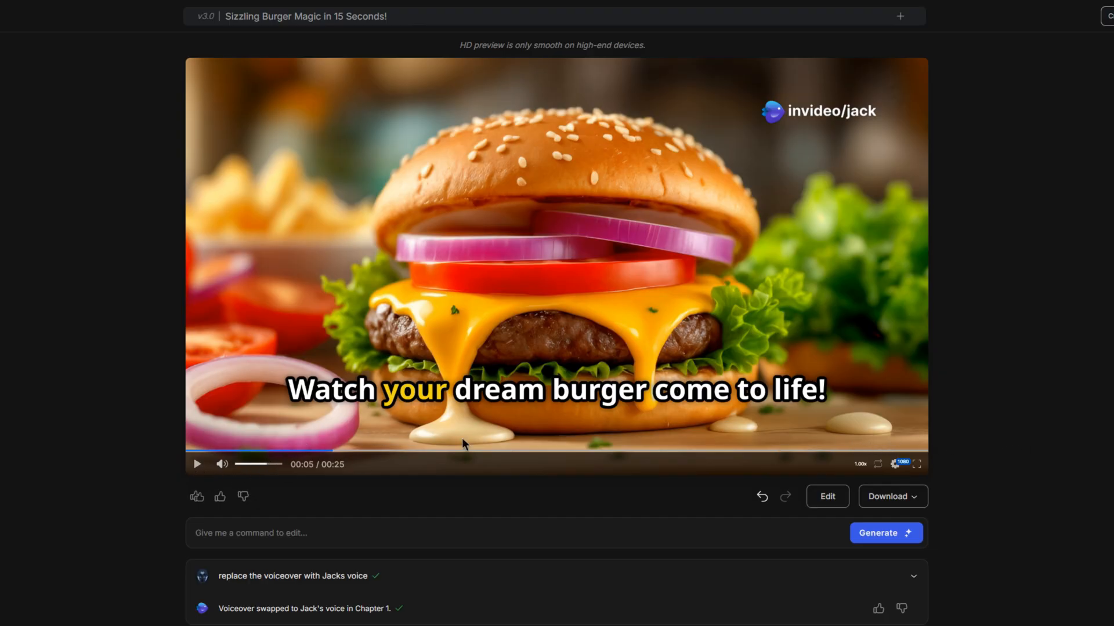
mouse_move(526, 447)
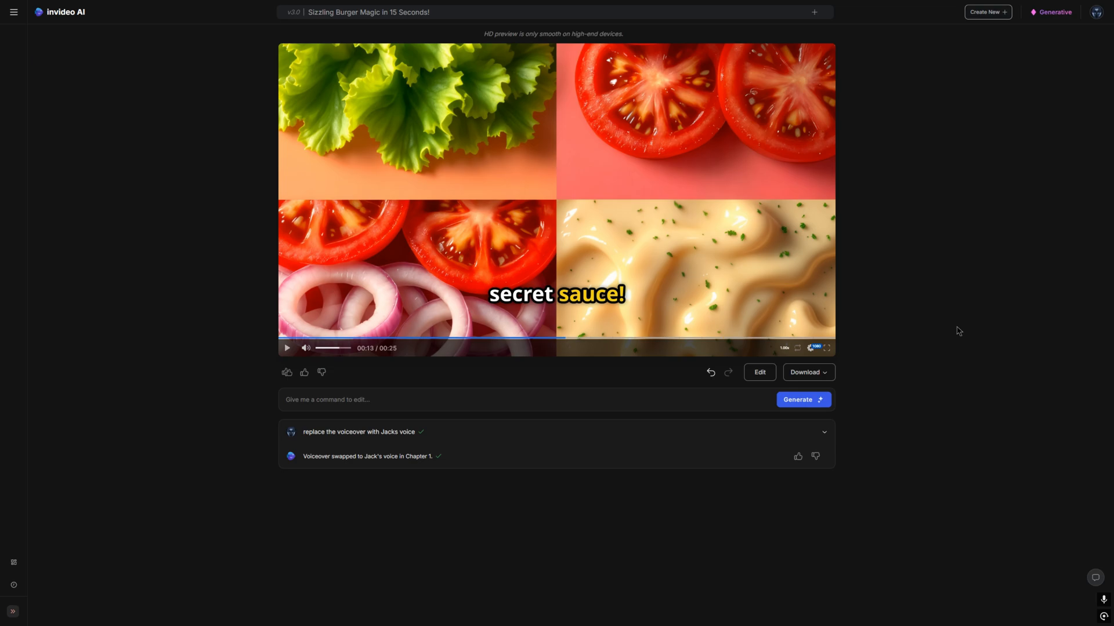
mouse_move(894, 384)
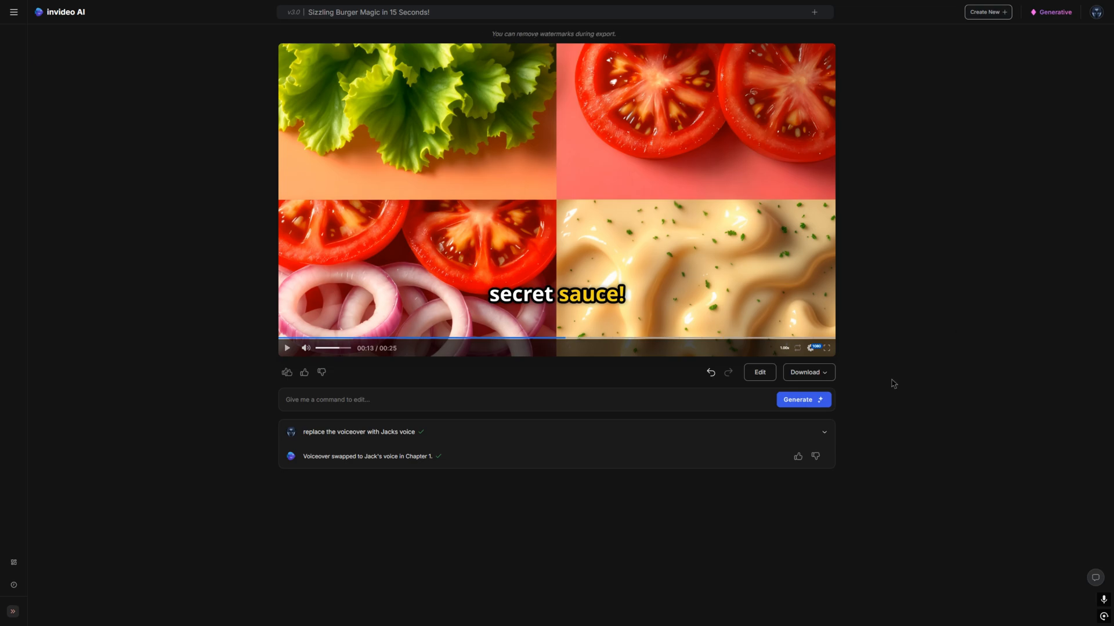
mouse_move(809, 373)
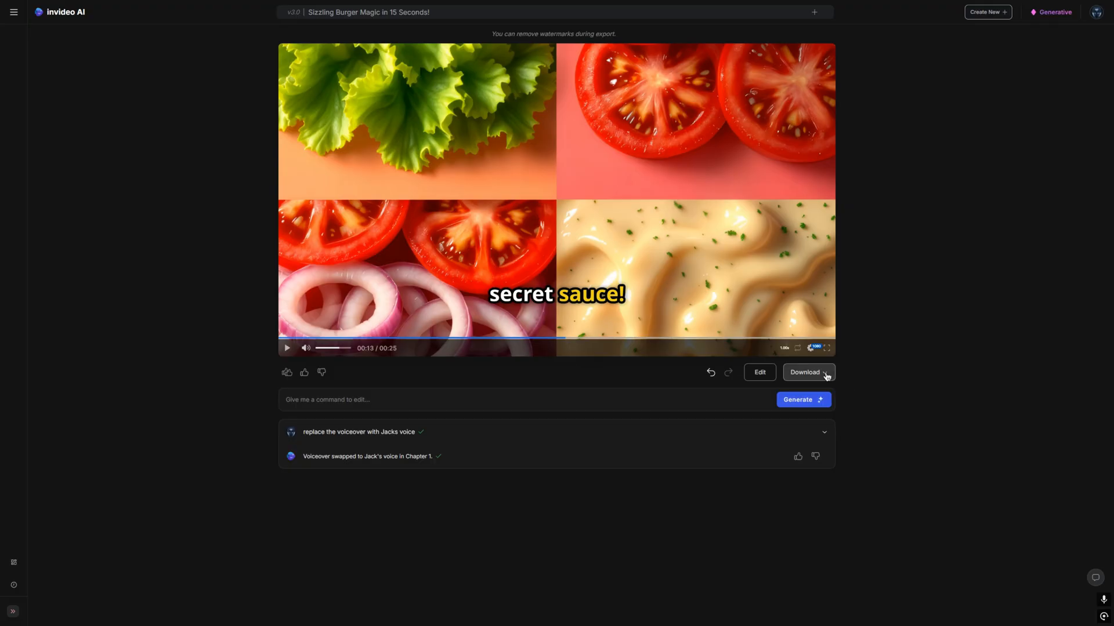
Download the video at 1080p with no watermarks and branding set to None.
left_click(806, 372)
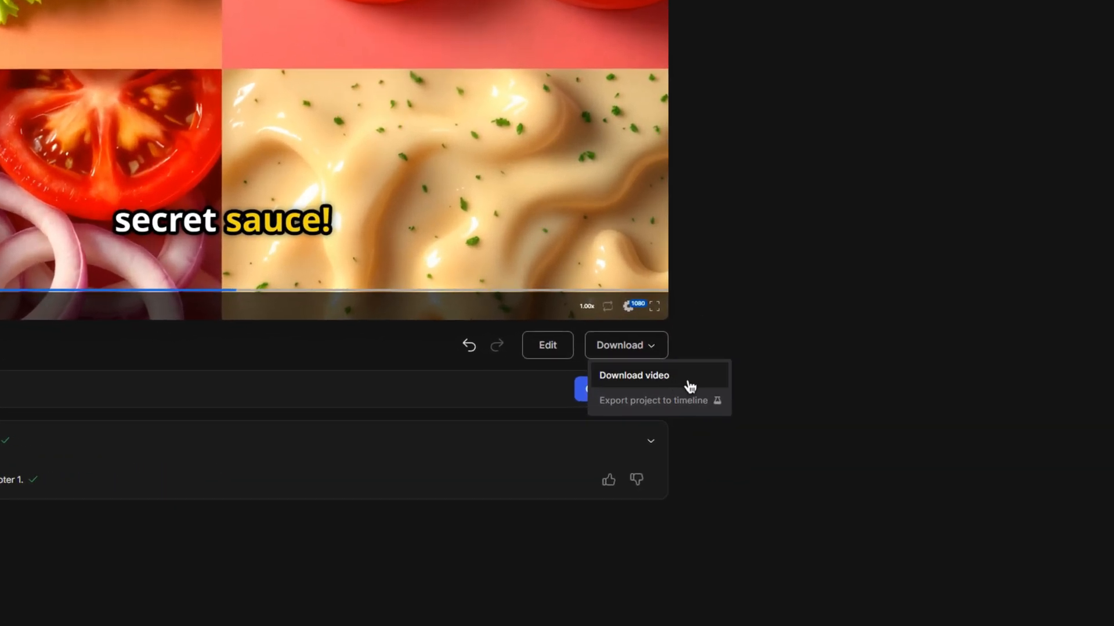
left_click(634, 375)
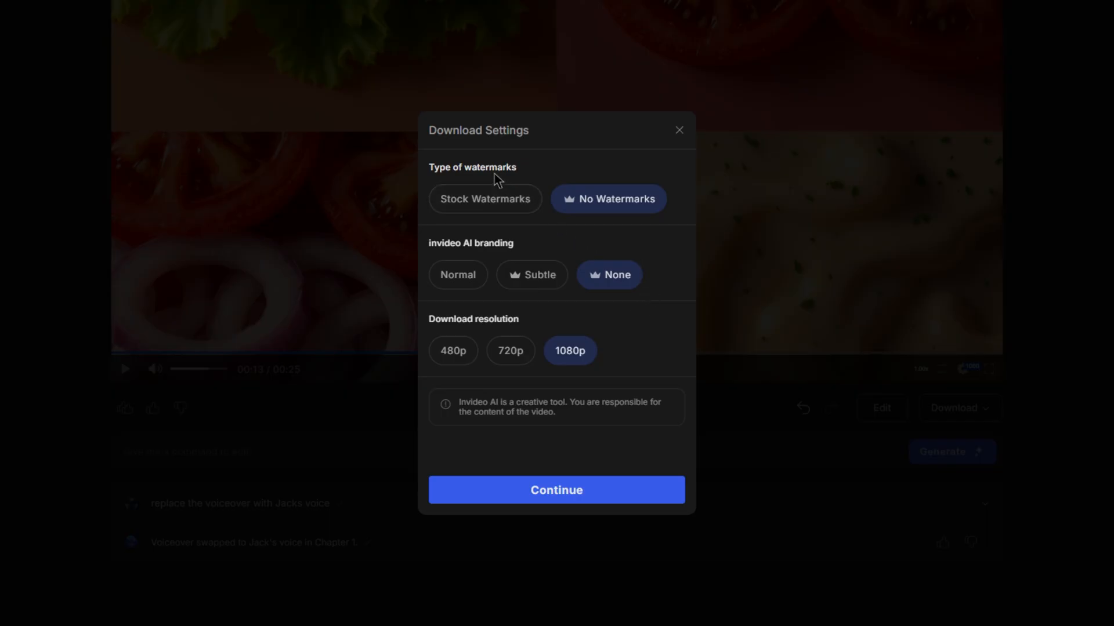
mouse_move(489, 258)
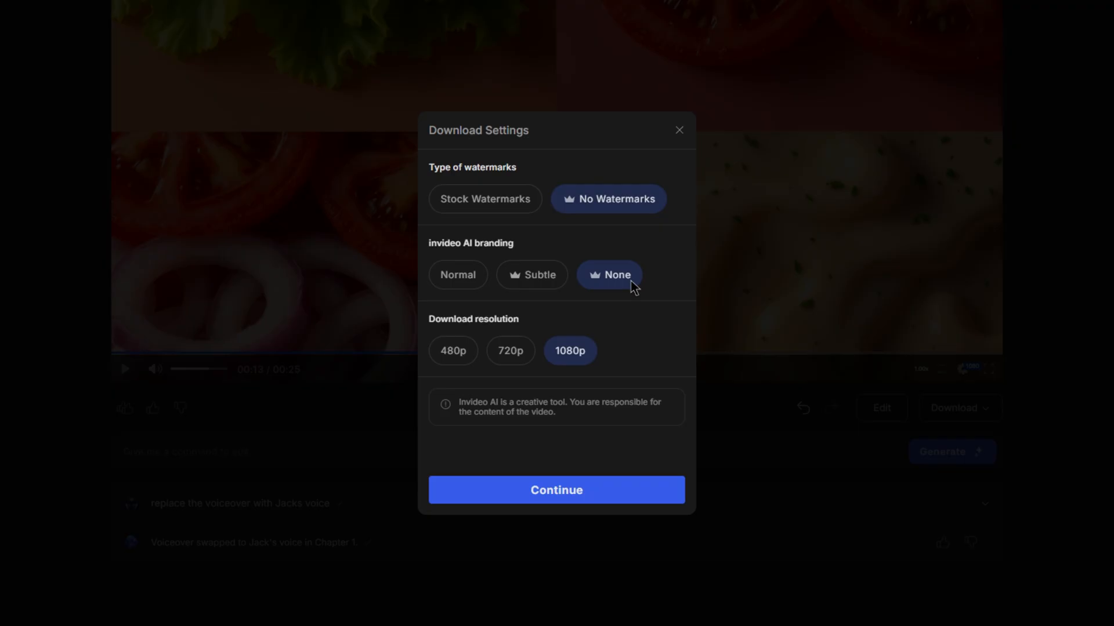
mouse_move(581, 373)
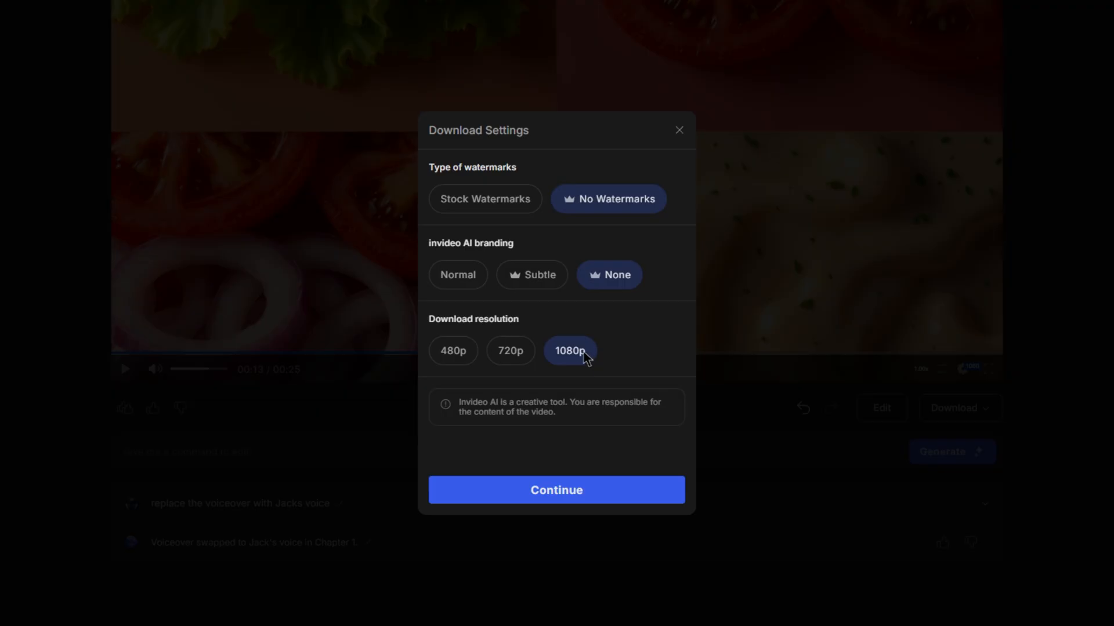
left_click(555, 489)
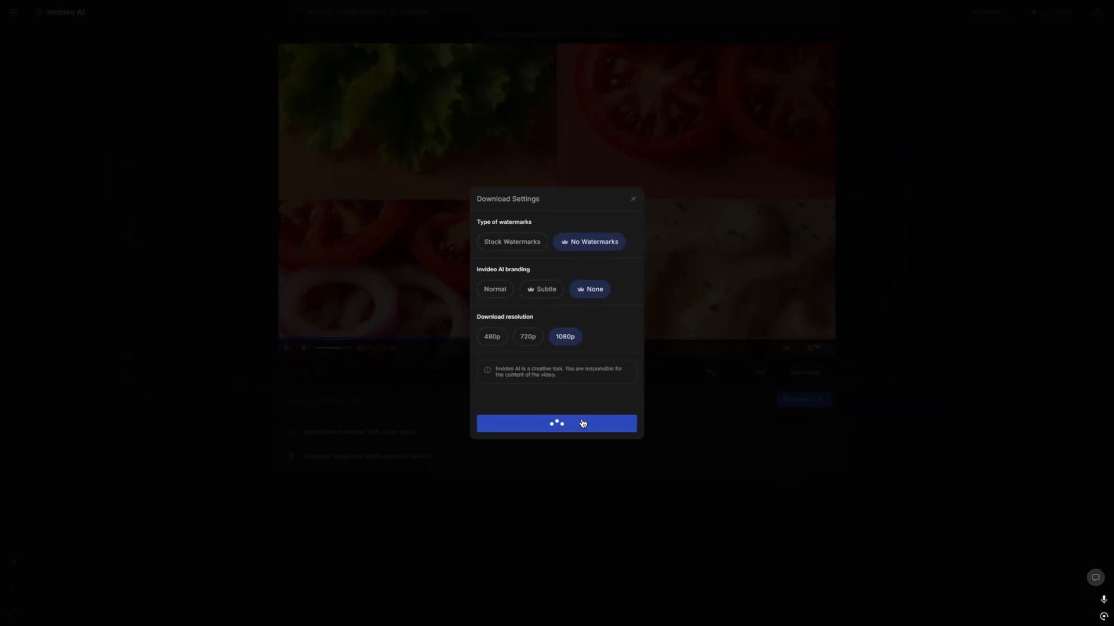
left_click(555, 423)
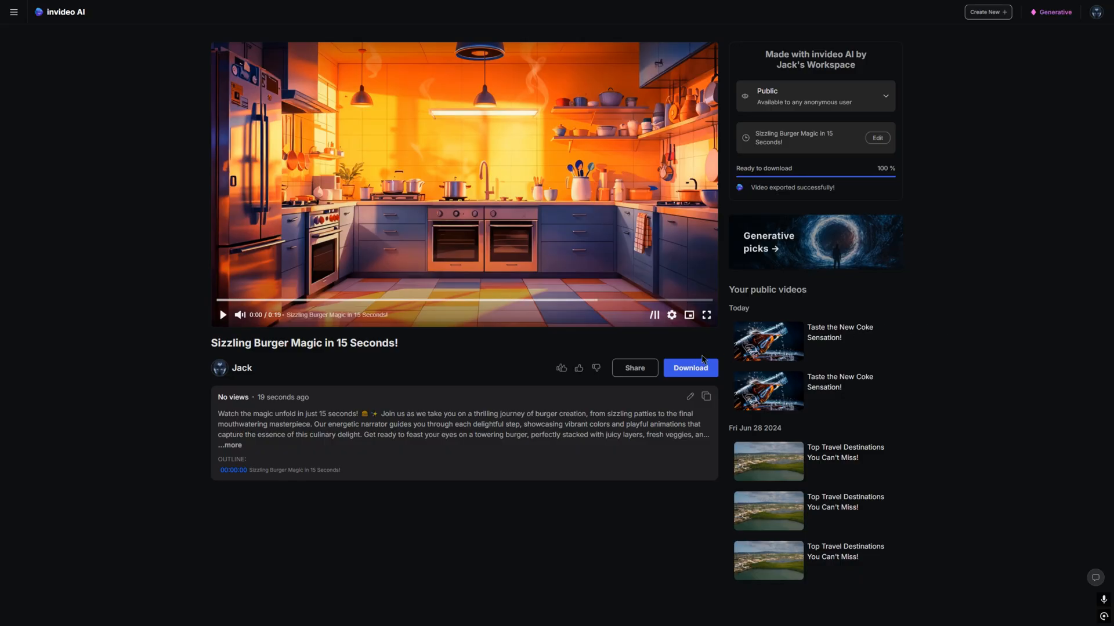
mouse_move(951, 337)
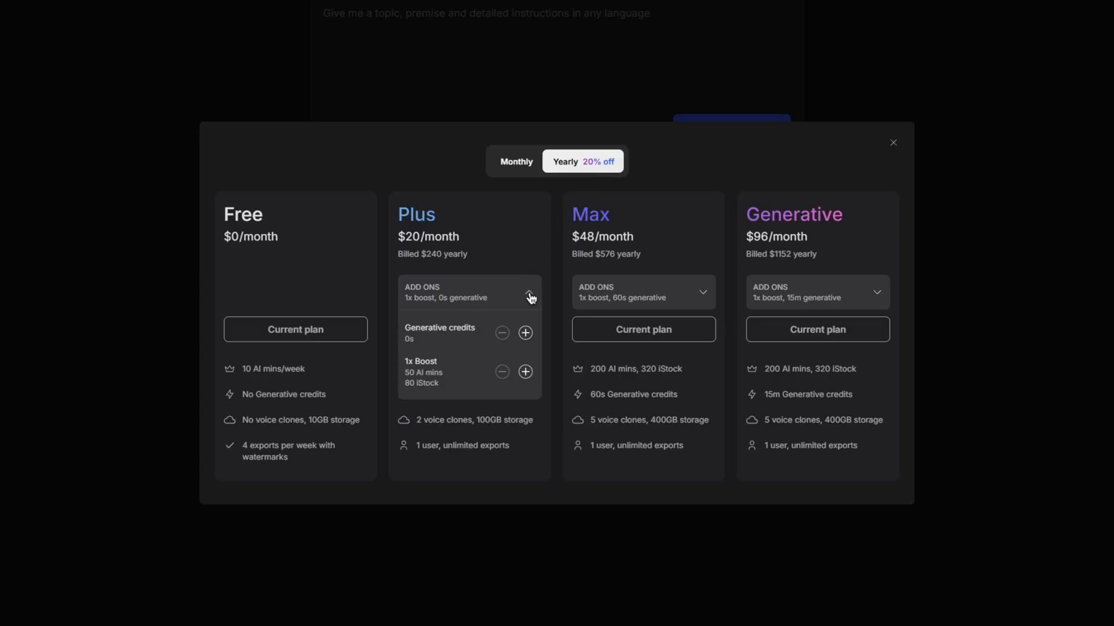
left_click(529, 293)
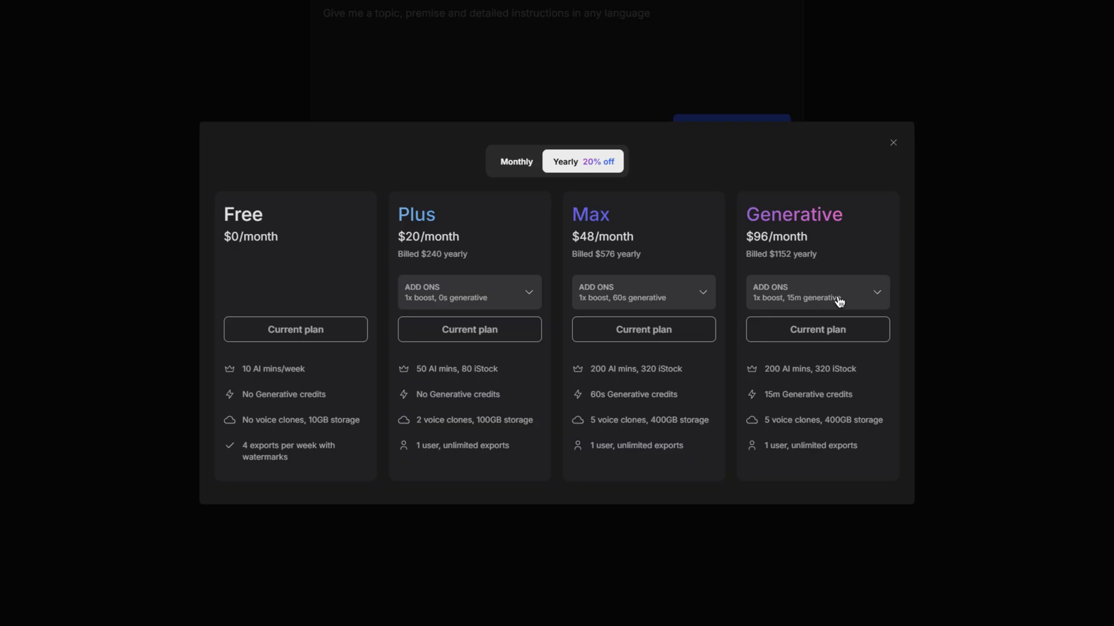
mouse_move(507, 281)
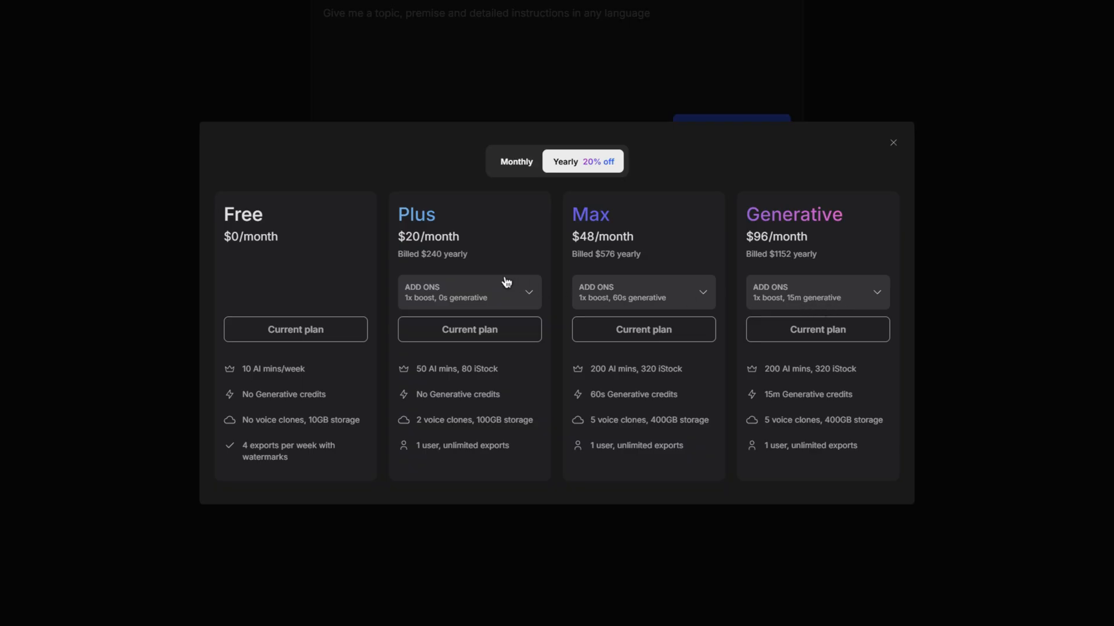
left_click(468, 292)
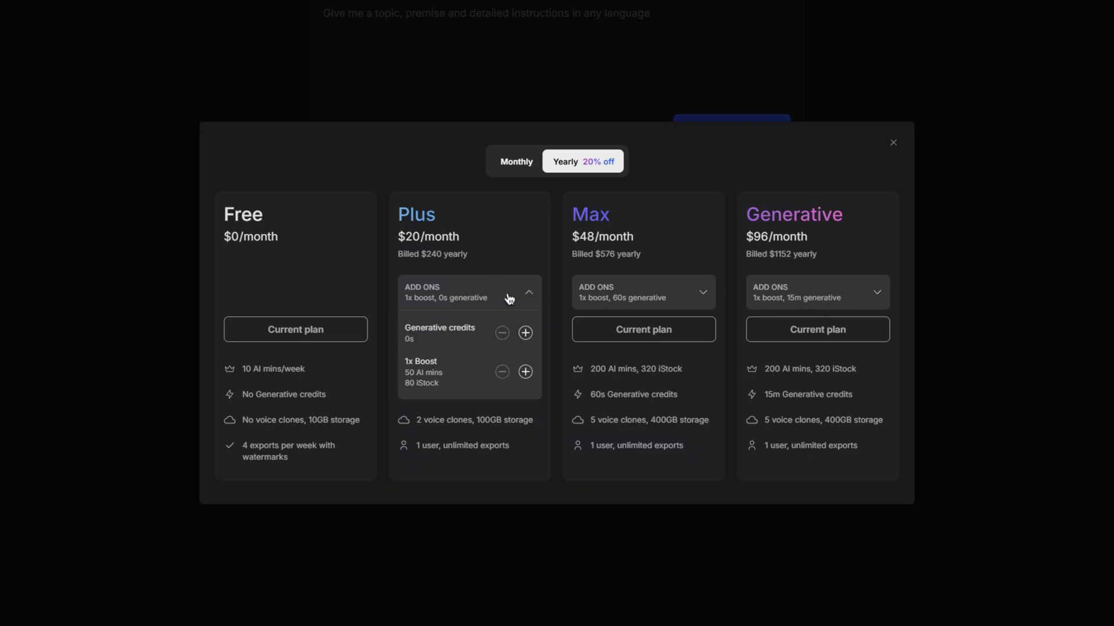
left_click(529, 293)
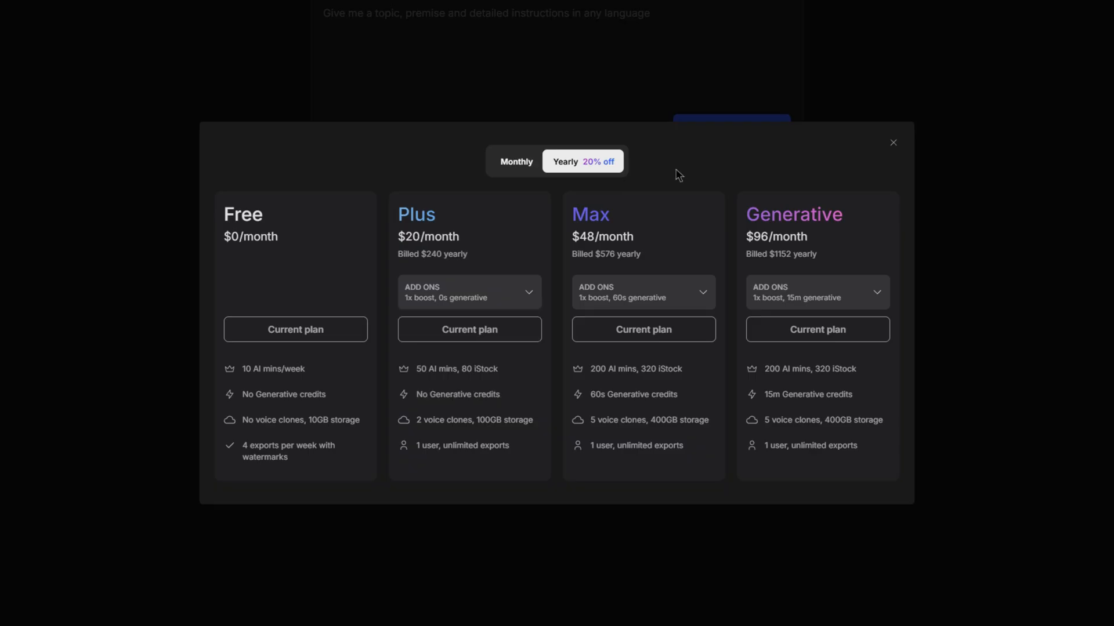
mouse_move(600, 180)
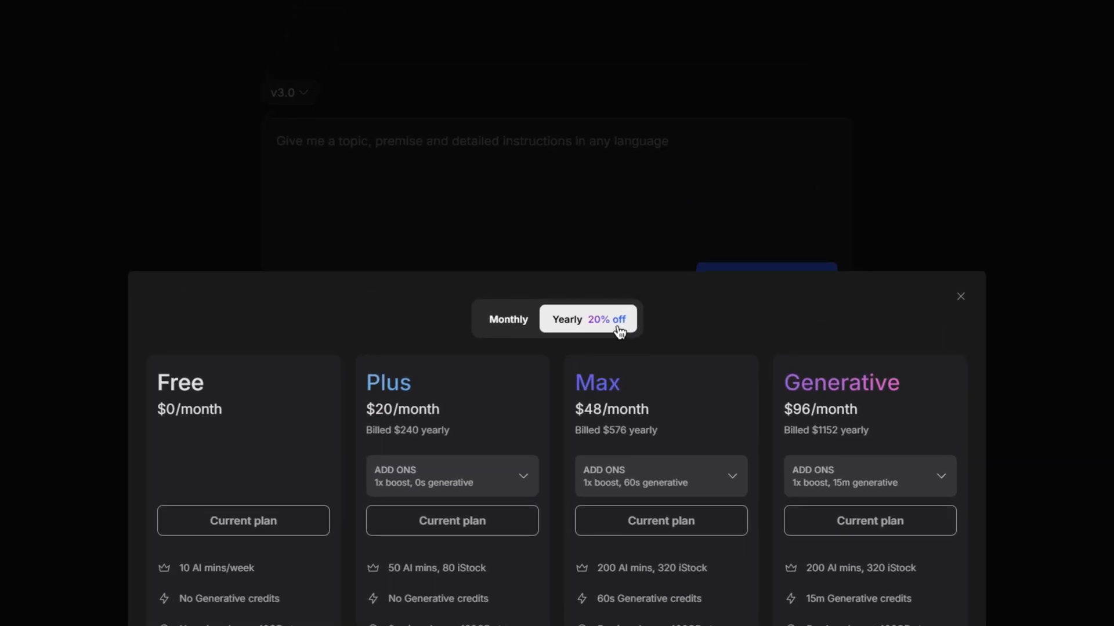
mouse_move(726, 328)
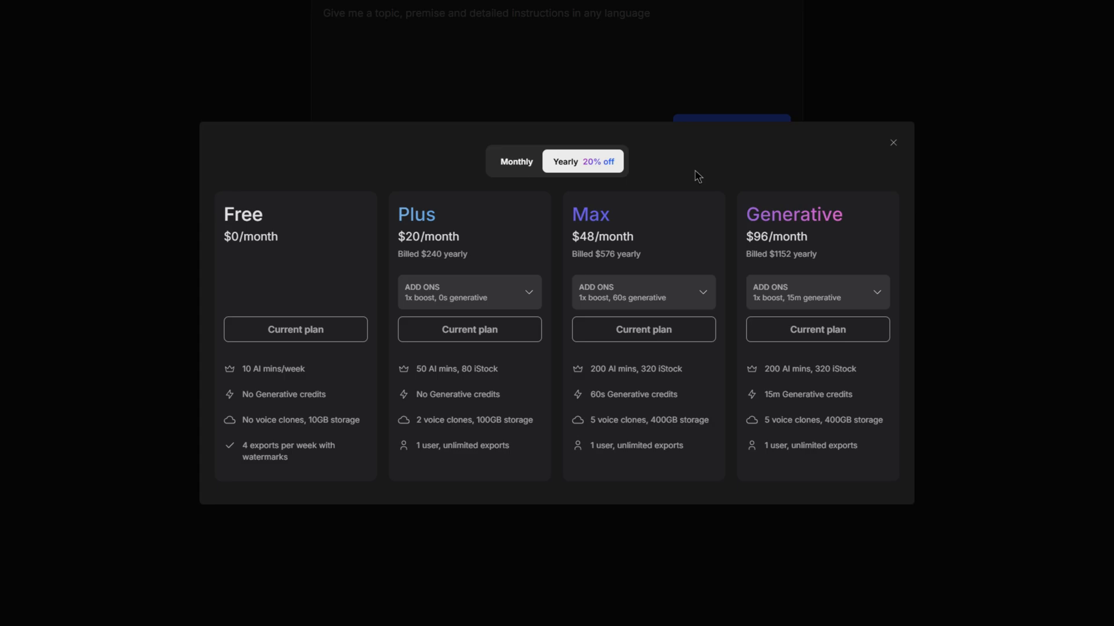
left_click(893, 143)
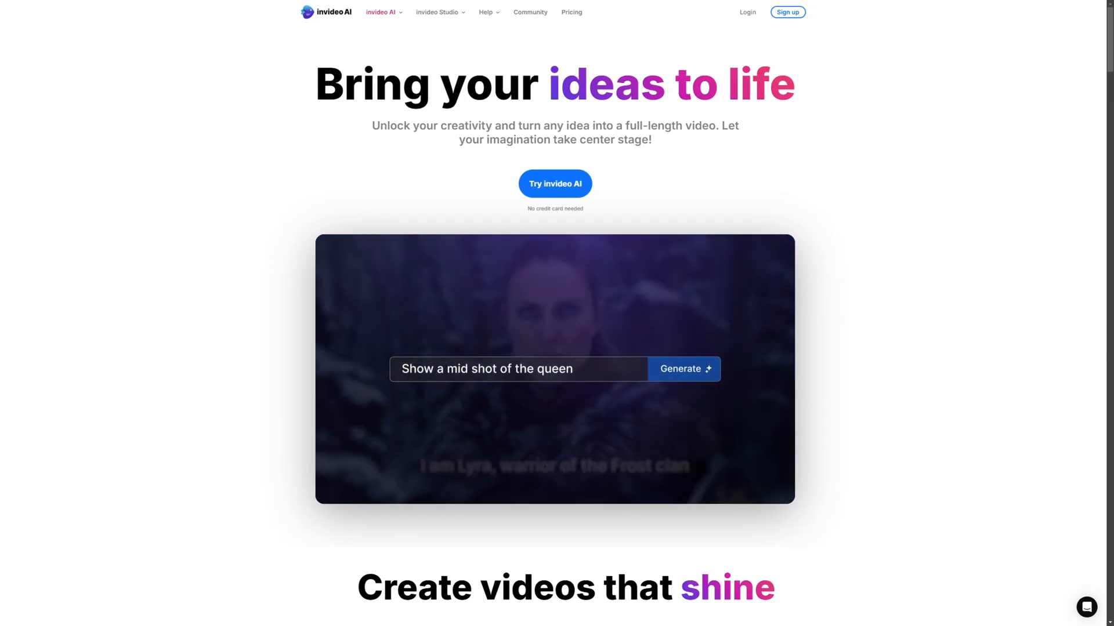
Let the homepage demo cycle through 'highlight word by word' and 'Translate to Spanish' prompts.
type("highlight word by word")
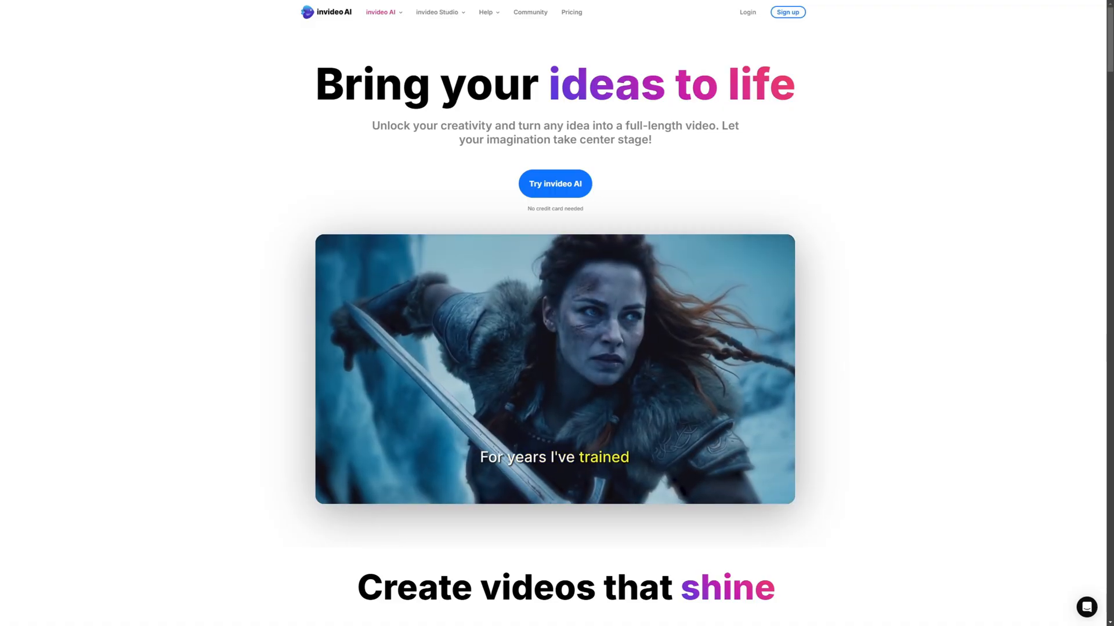
type("Translate to Spanish")
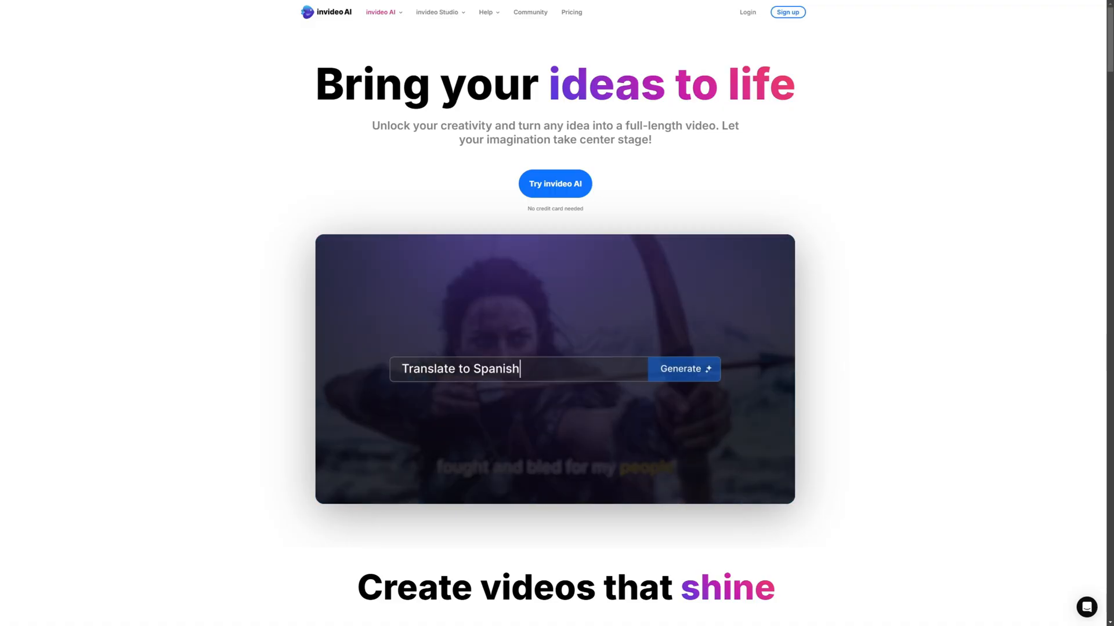